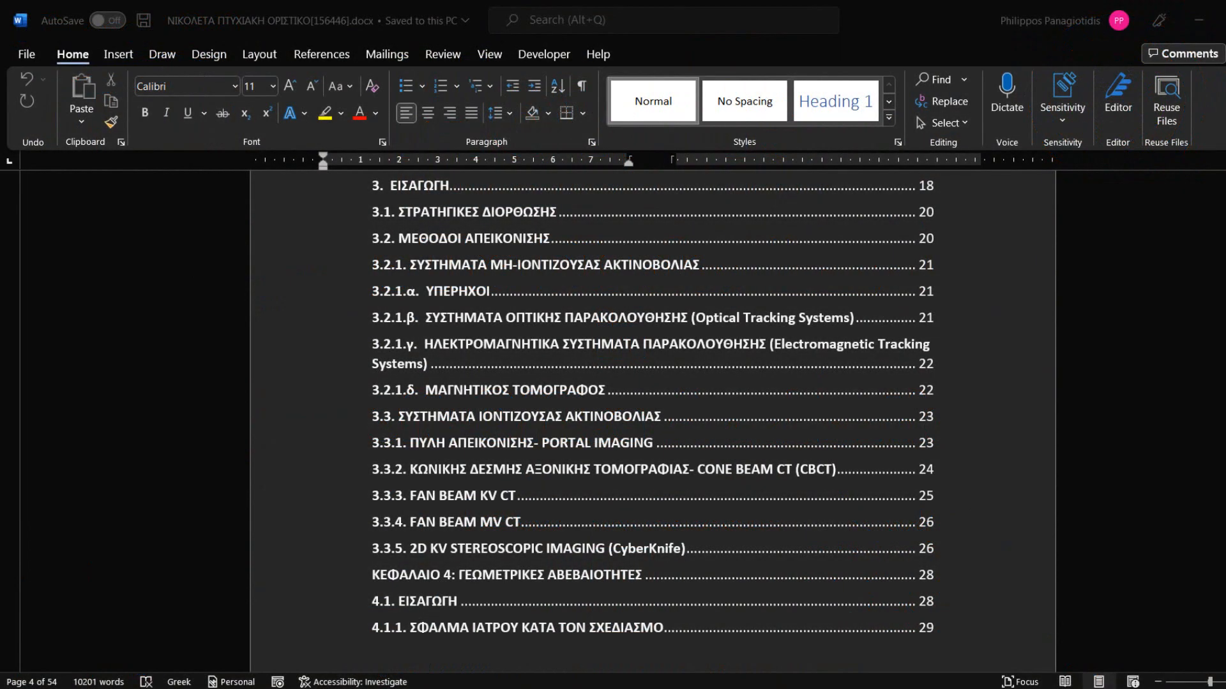
{"action": "mouse_move", "coordinate": [1121, 539]}
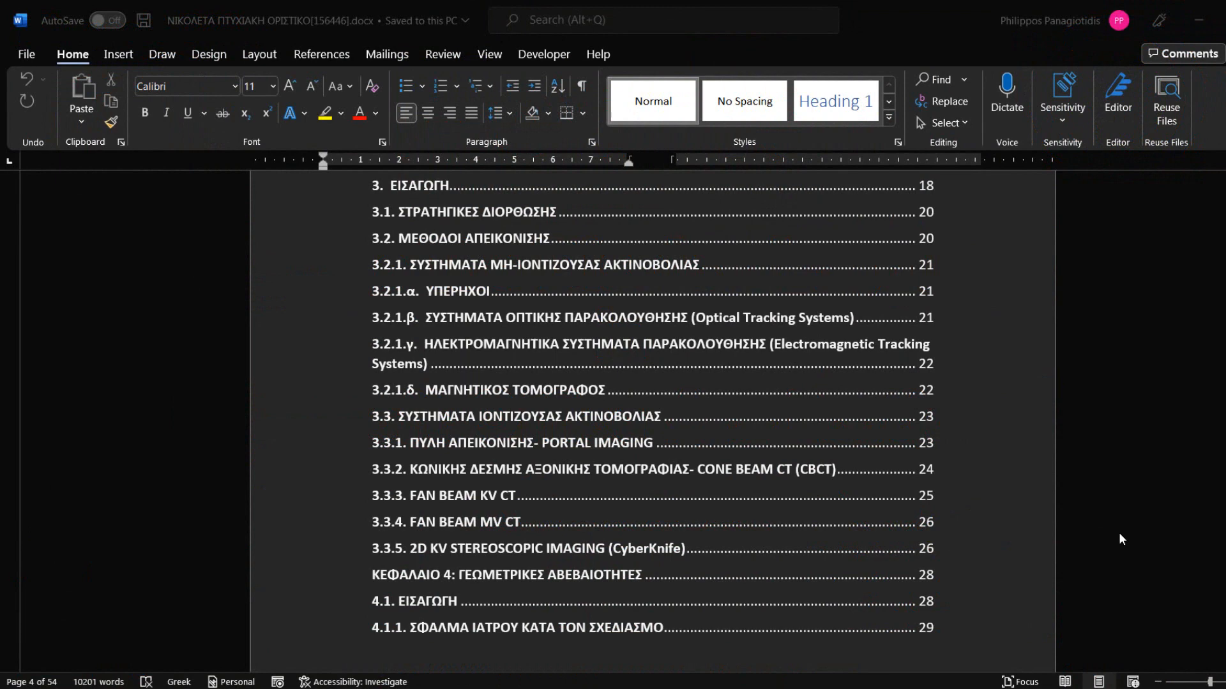
- Scroll down through the thesis document, then bring up the File backstage listing recent documents
{"action": "scroll", "scroll_direction": "down", "scroll_amount": 3}
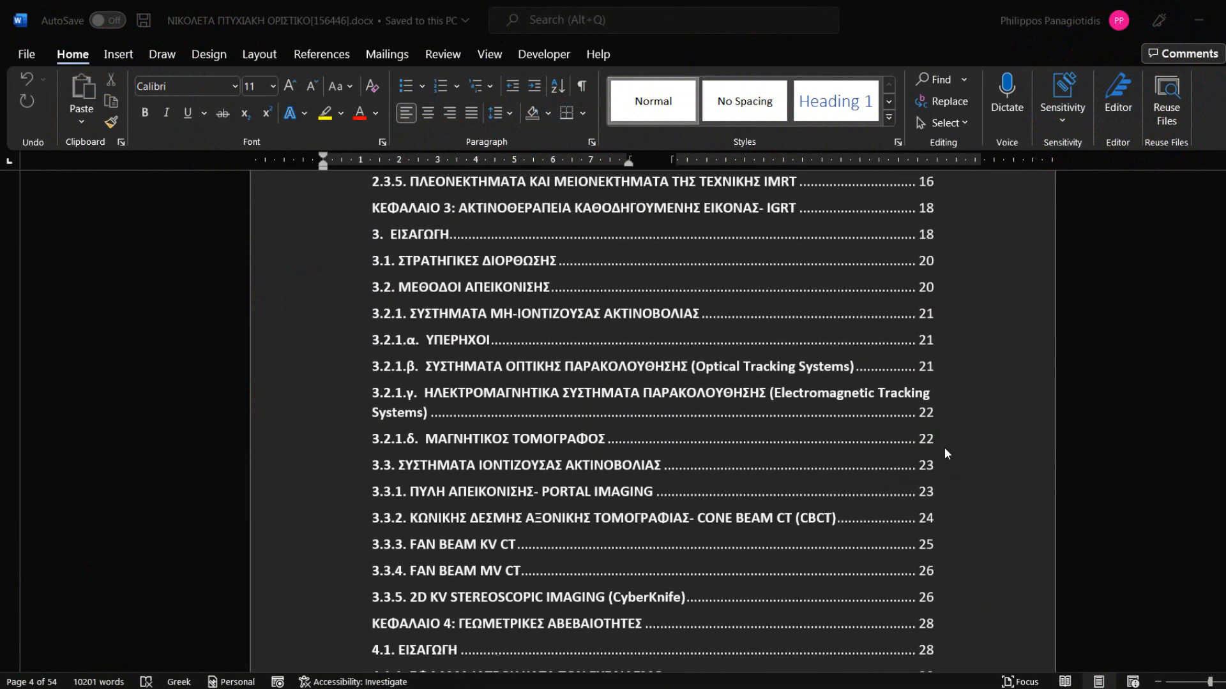
{"action": "scroll", "scroll_direction": "down", "scroll_amount": 3}
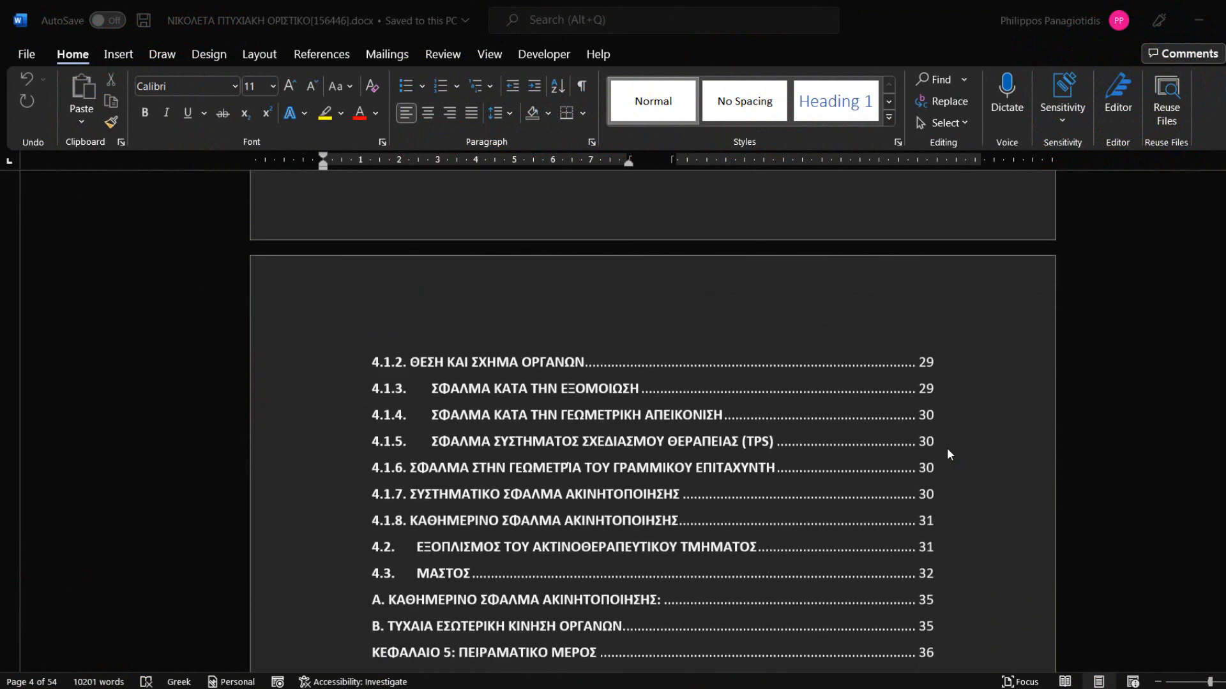
{"action": "scroll", "scroll_direction": "down", "scroll_amount": 3}
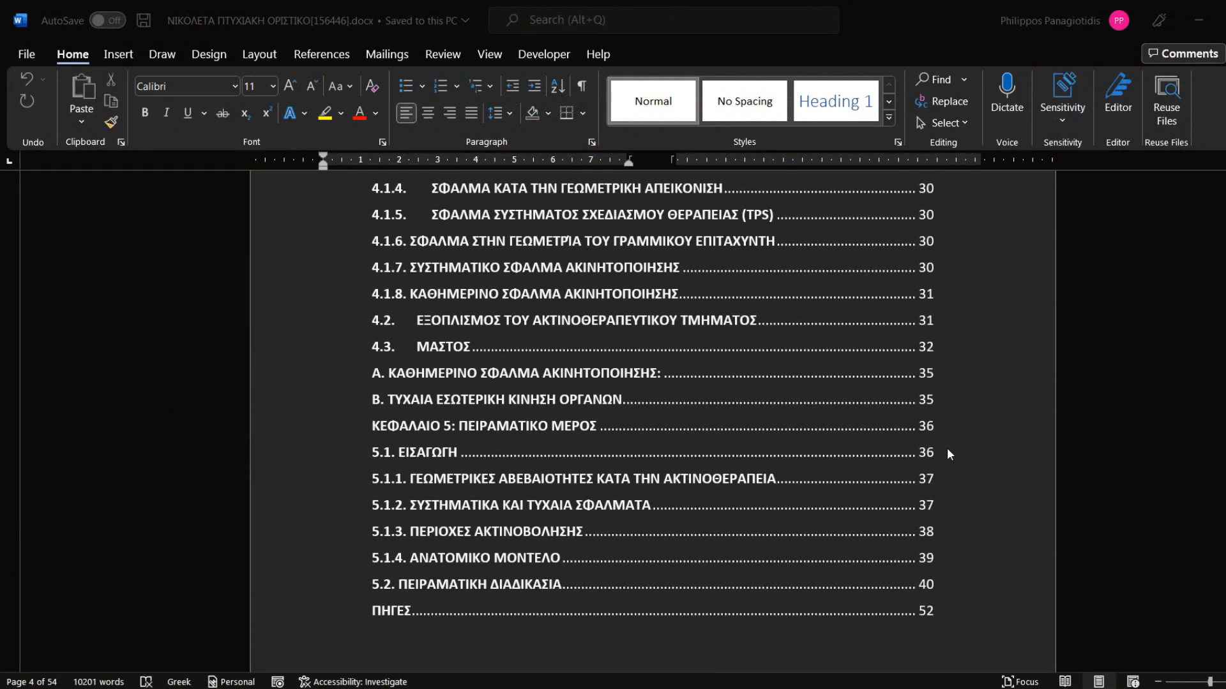
{"action": "scroll", "scroll_direction": "down", "scroll_amount": 3}
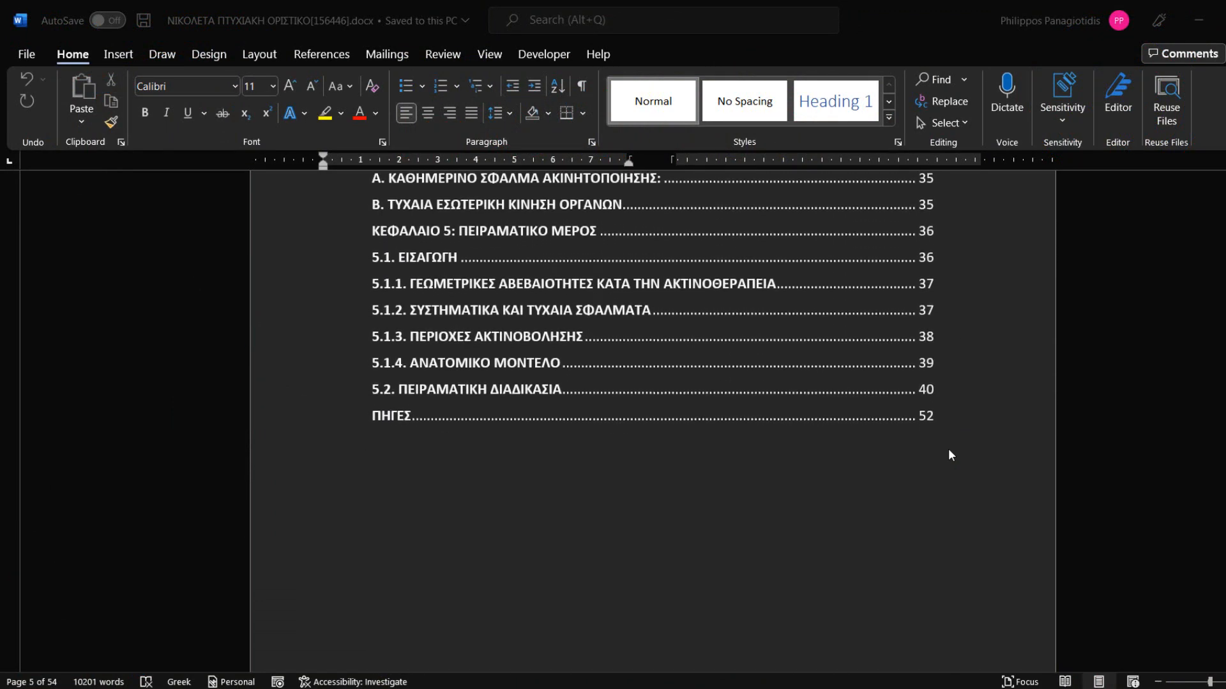
{"action": "scroll", "scroll_direction": "down", "scroll_amount": 3}
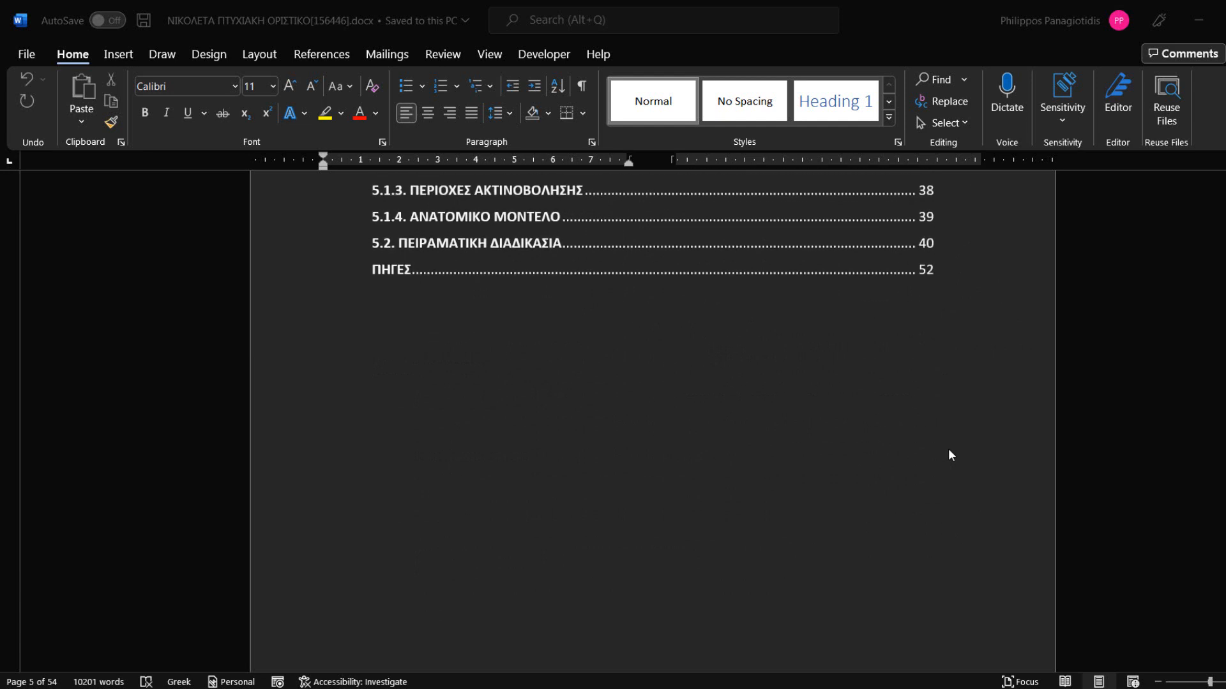
{"action": "scroll", "scroll_direction": "down", "scroll_amount": 3}
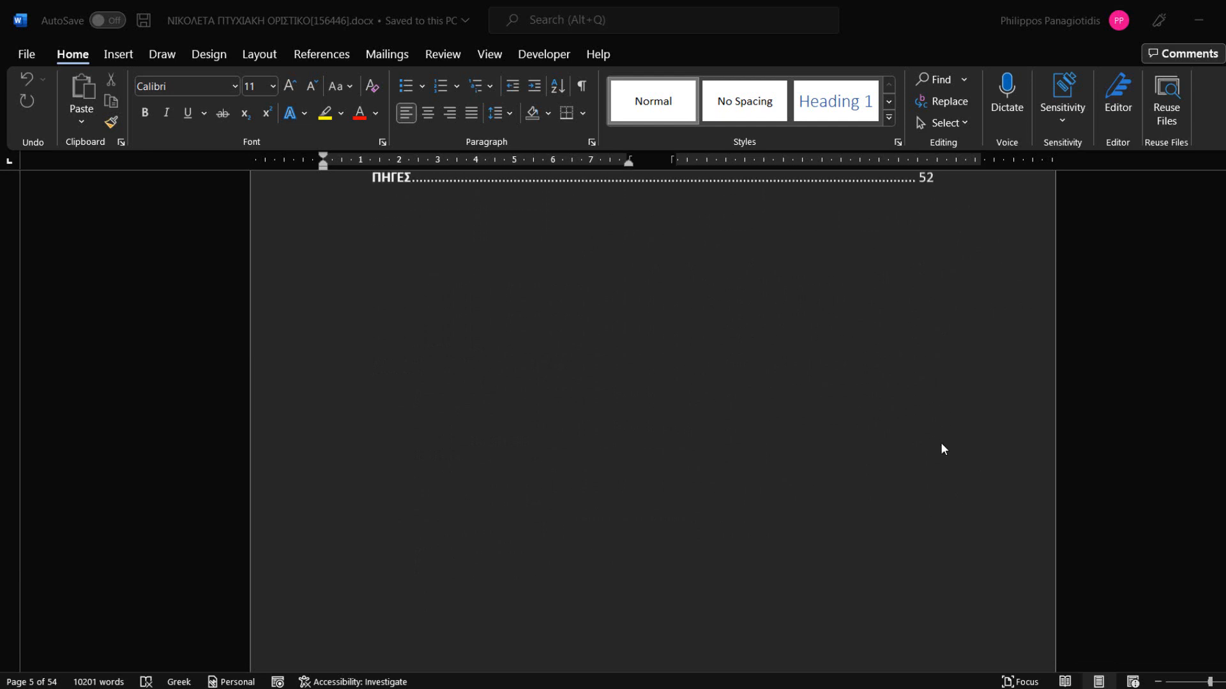
{"action": "scroll", "scroll_direction": "down", "scroll_amount": 3}
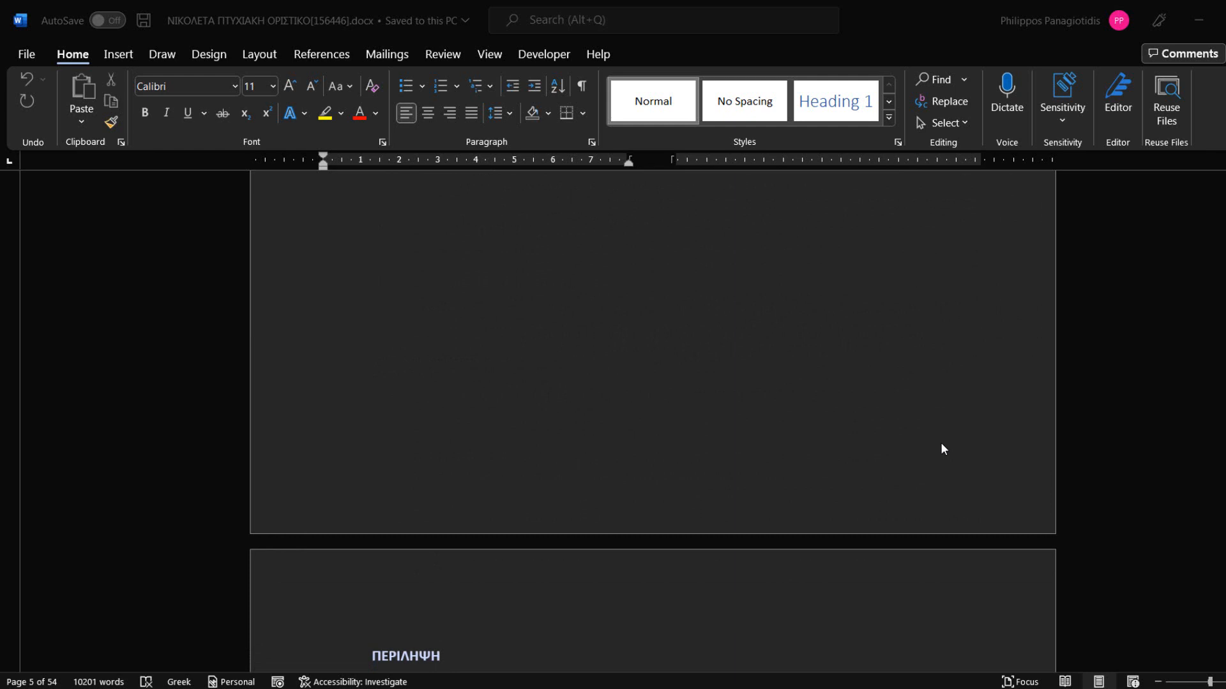
{"action": "scroll", "scroll_direction": "down", "scroll_amount": 3}
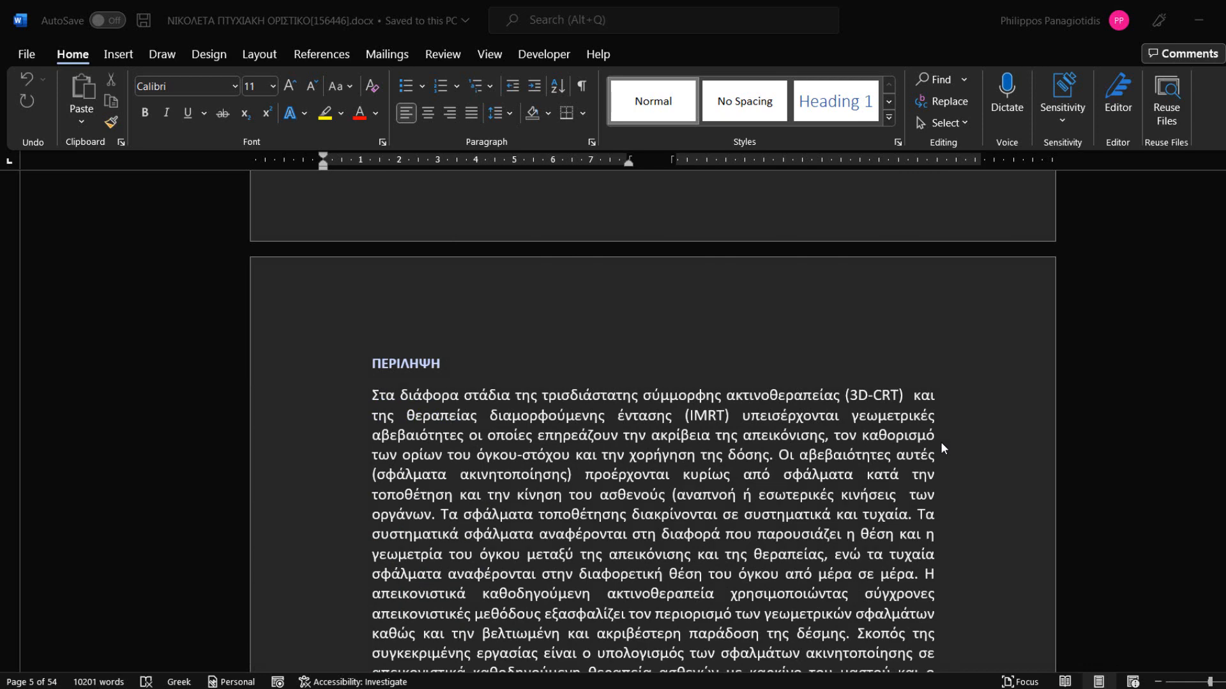
{"action": "scroll", "scroll_direction": "down", "scroll_amount": 3}
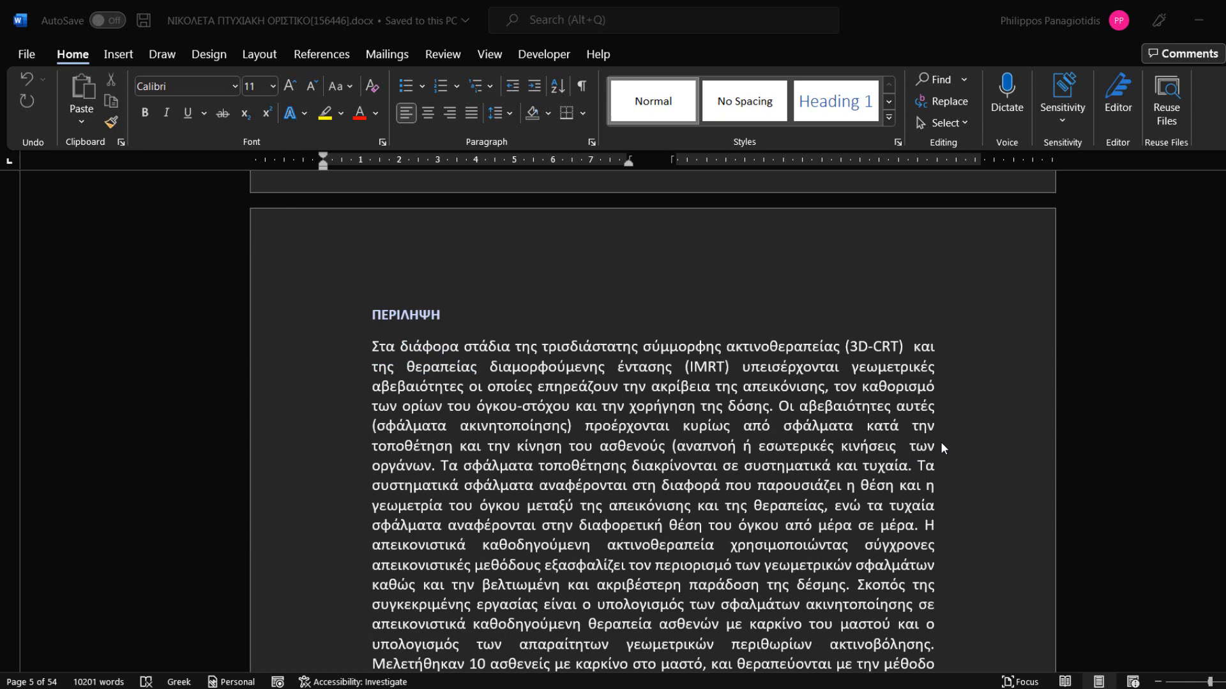
{"action": "scroll", "scroll_direction": "down", "scroll_amount": 3}
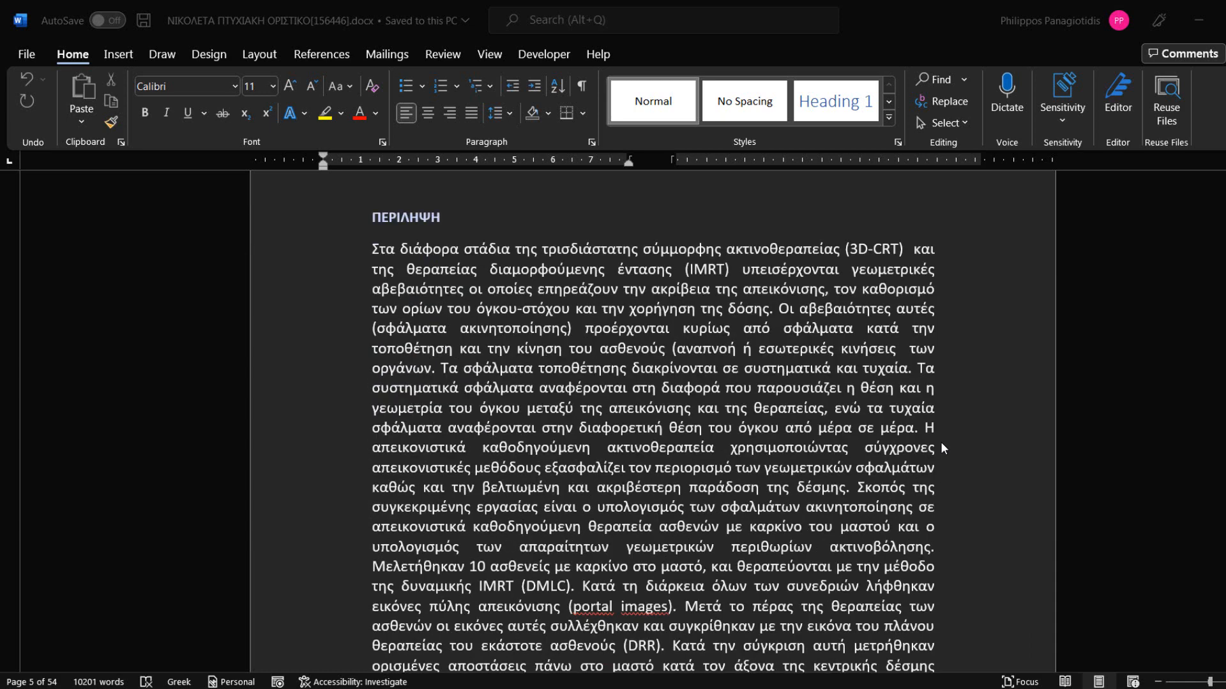
{"action": "scroll", "scroll_direction": "down", "scroll_amount": 3}
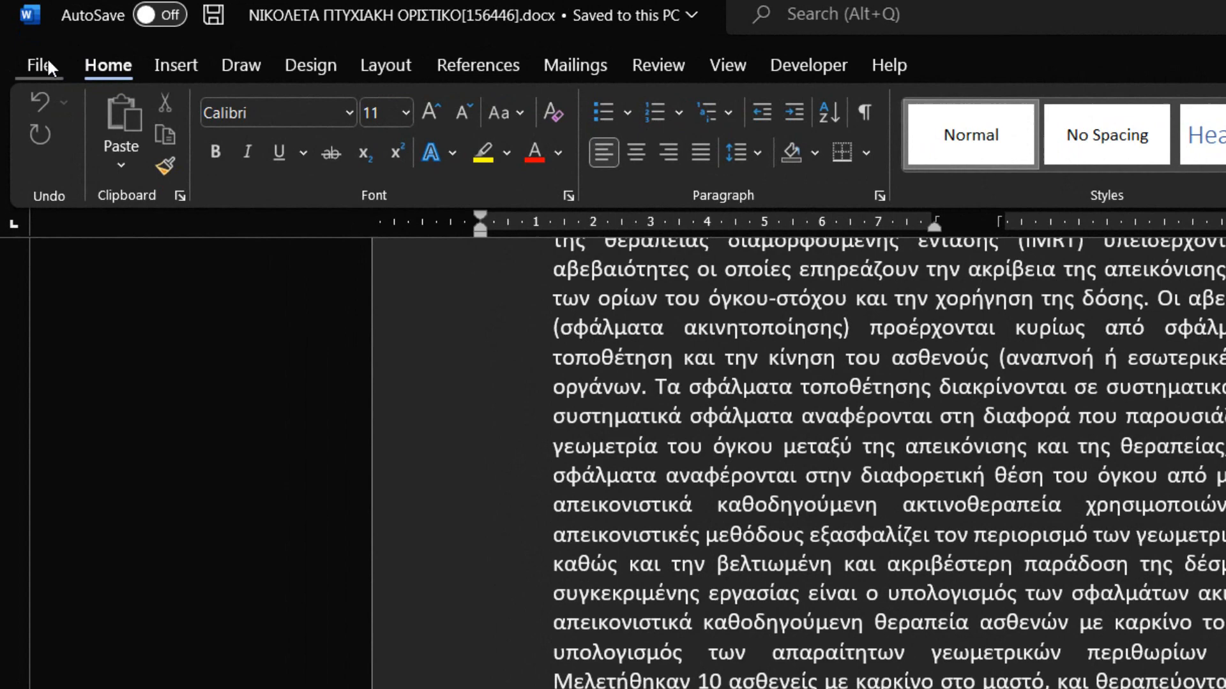
{"action": "left_click", "coordinate": [37, 65]}
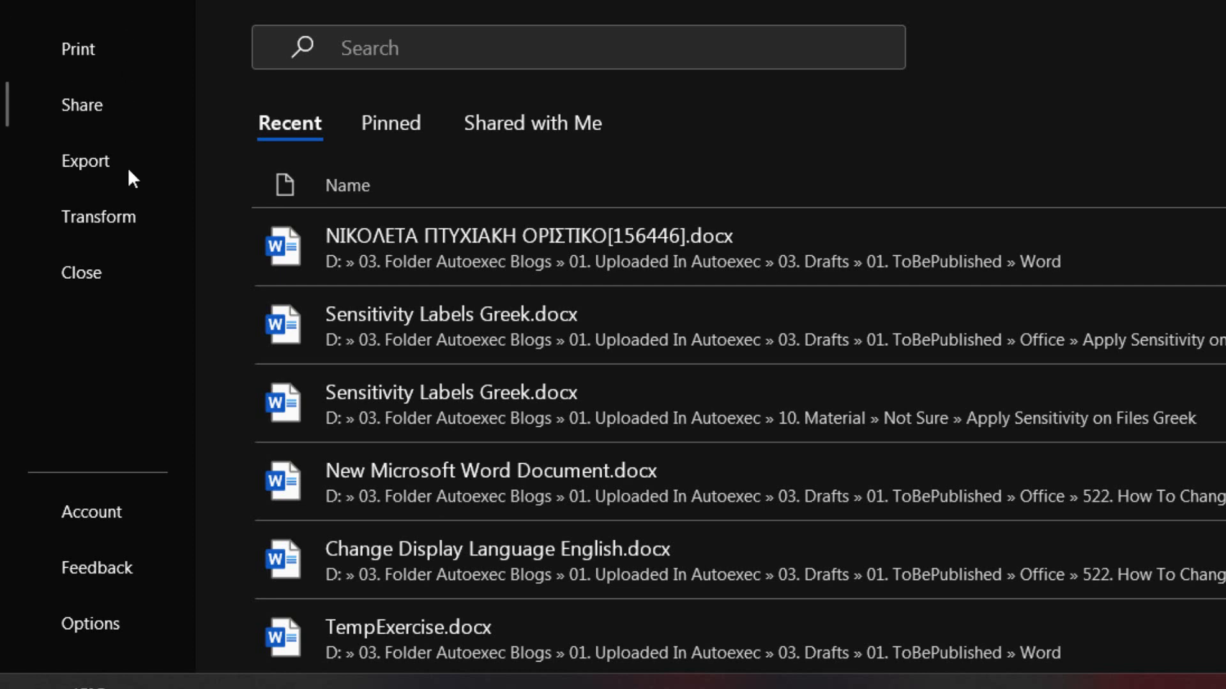
{"action": "mouse_move", "coordinate": [91, 624]}
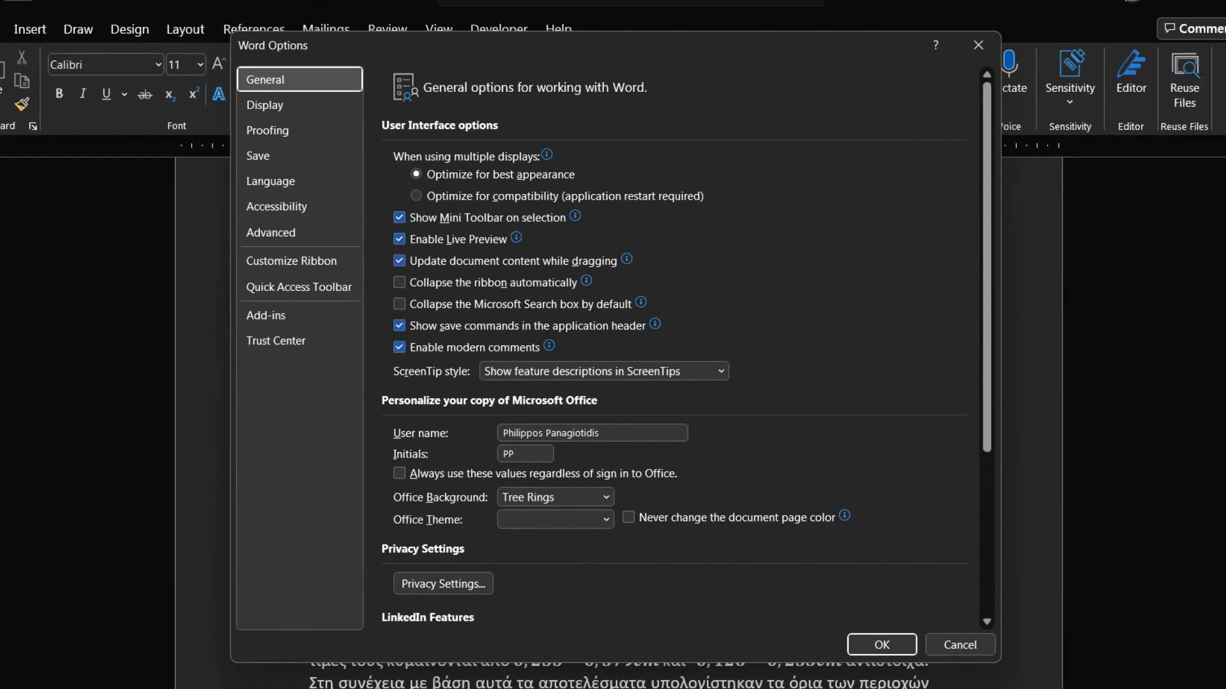
{"action": "mouse_move", "coordinate": [299, 340]}
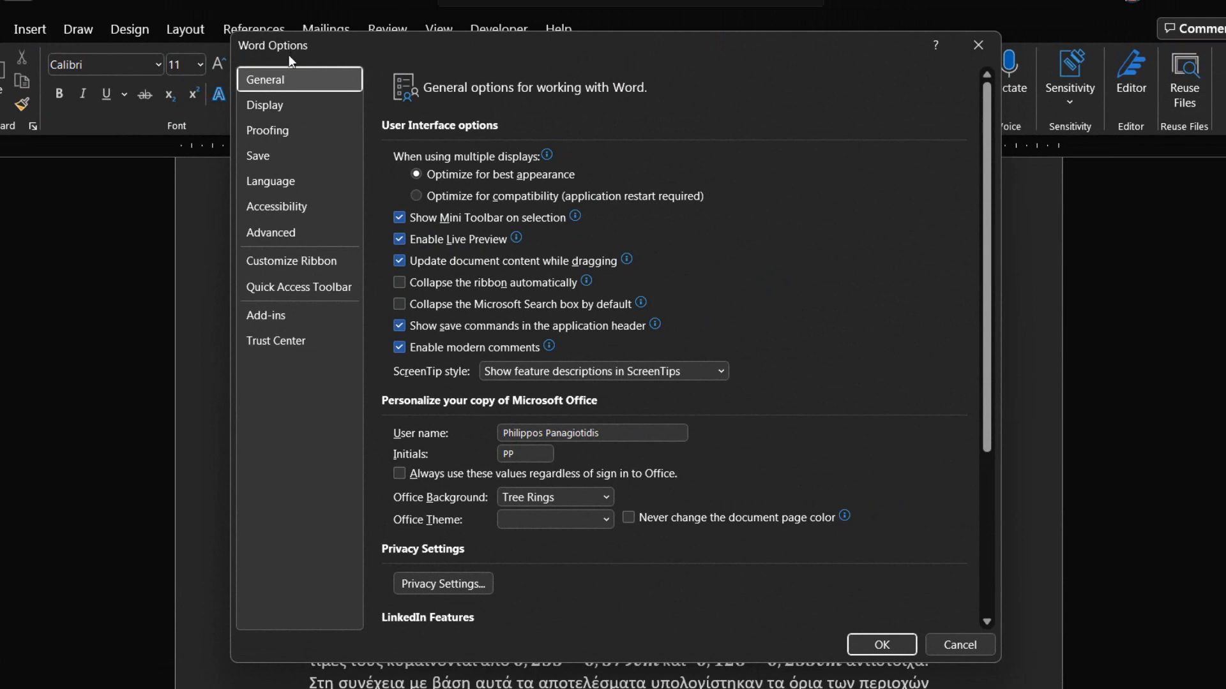
- Show the Language category of Word Options with display and authoring language preferences
{"action": "left_click", "coordinate": [269, 180]}
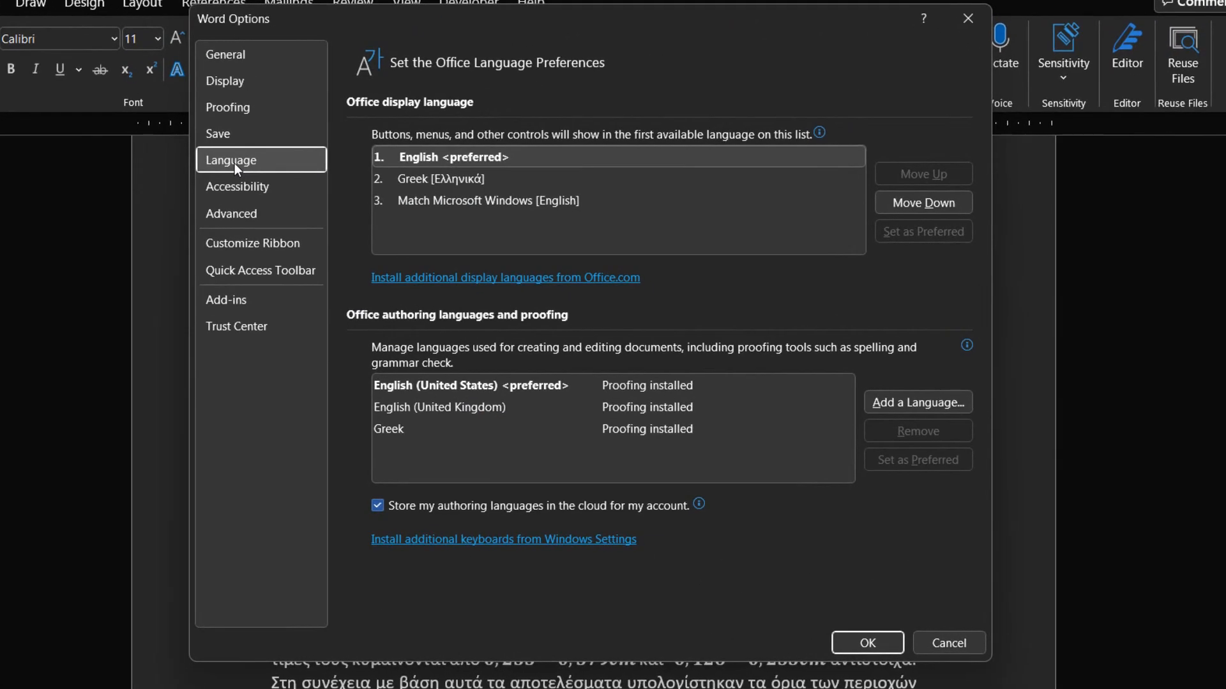
{"action": "mouse_move", "coordinate": [242, 165]}
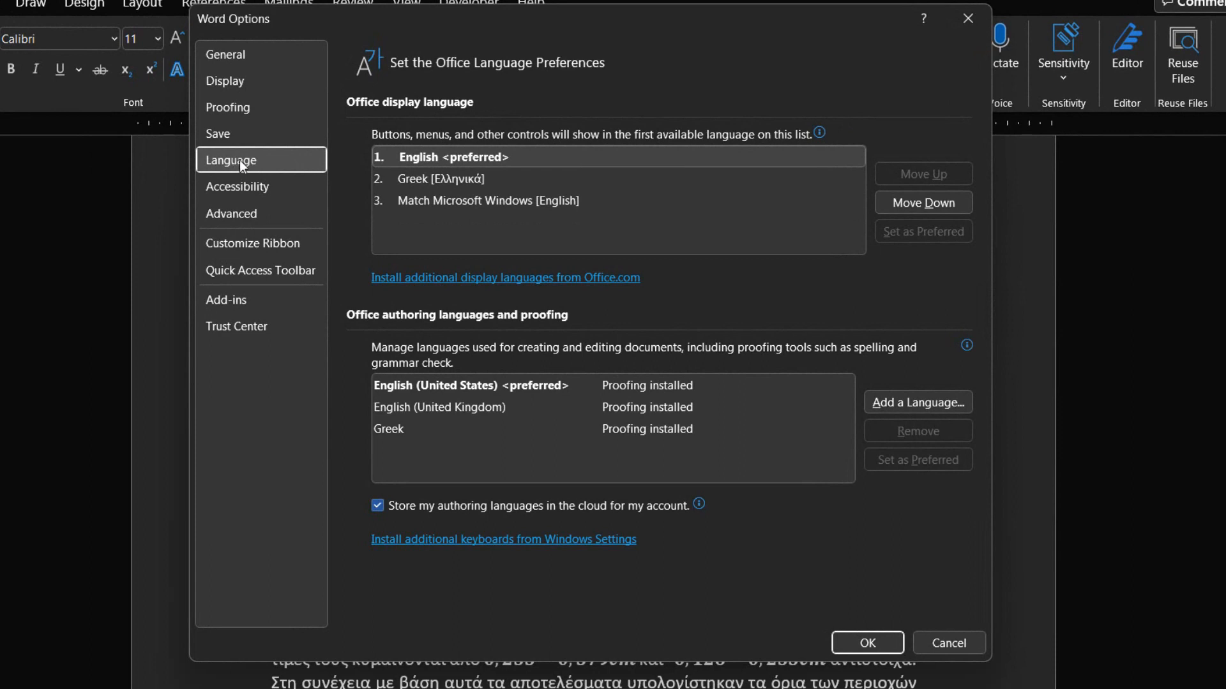
{"action": "mouse_move", "coordinate": [457, 146]}
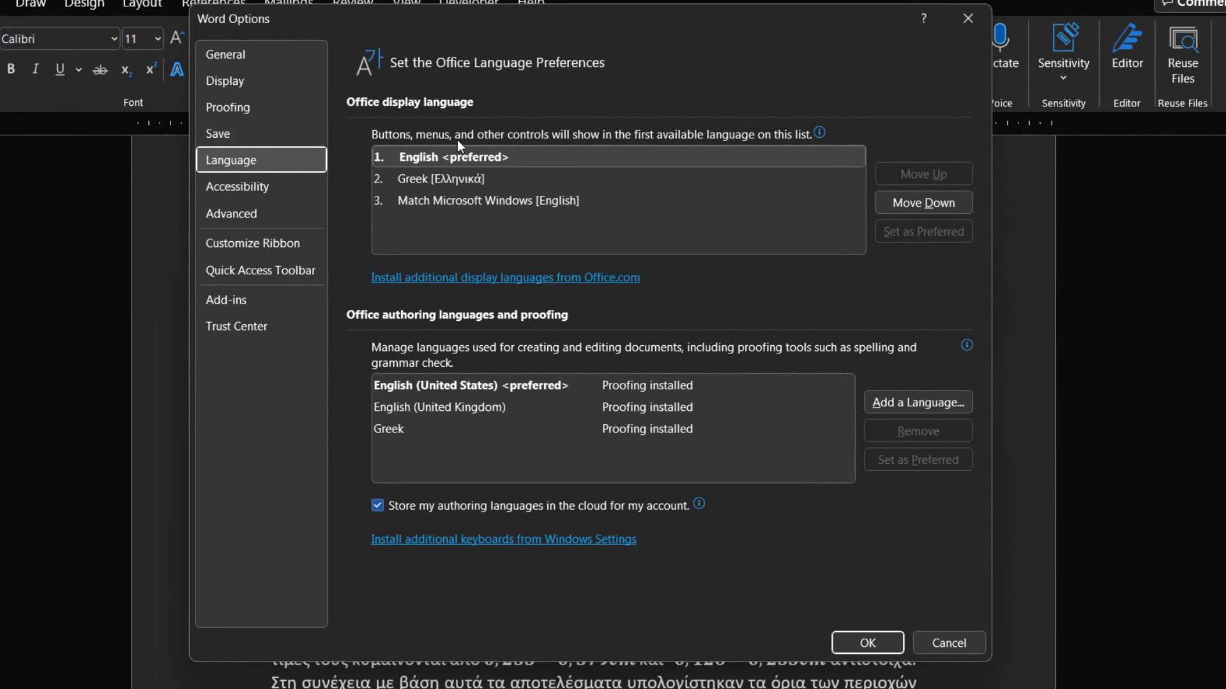
{"action": "mouse_move", "coordinate": [461, 144]}
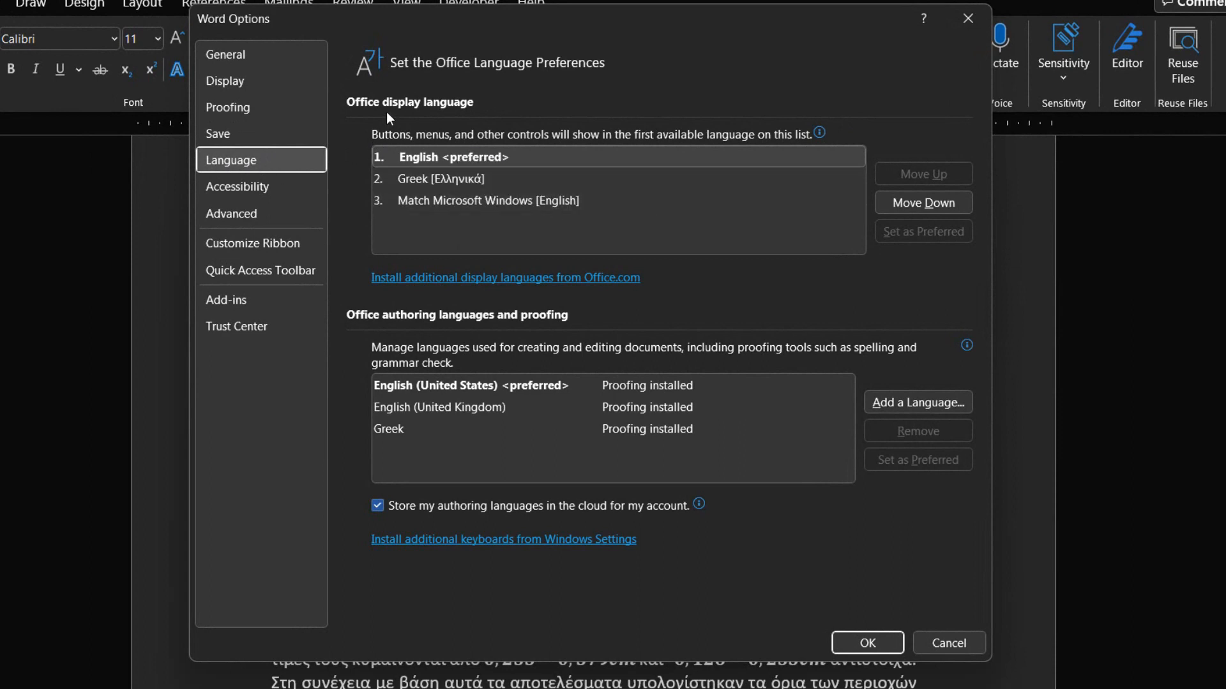
{"action": "mouse_move", "coordinate": [461, 128]}
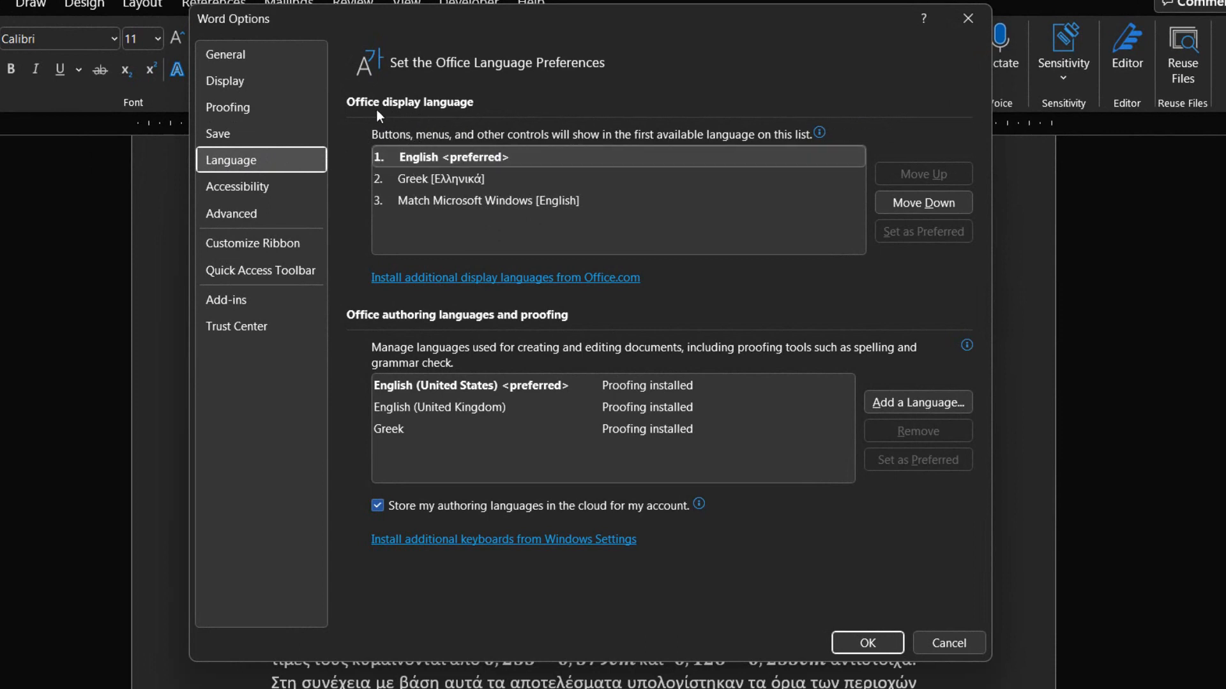
{"action": "mouse_move", "coordinate": [412, 116]}
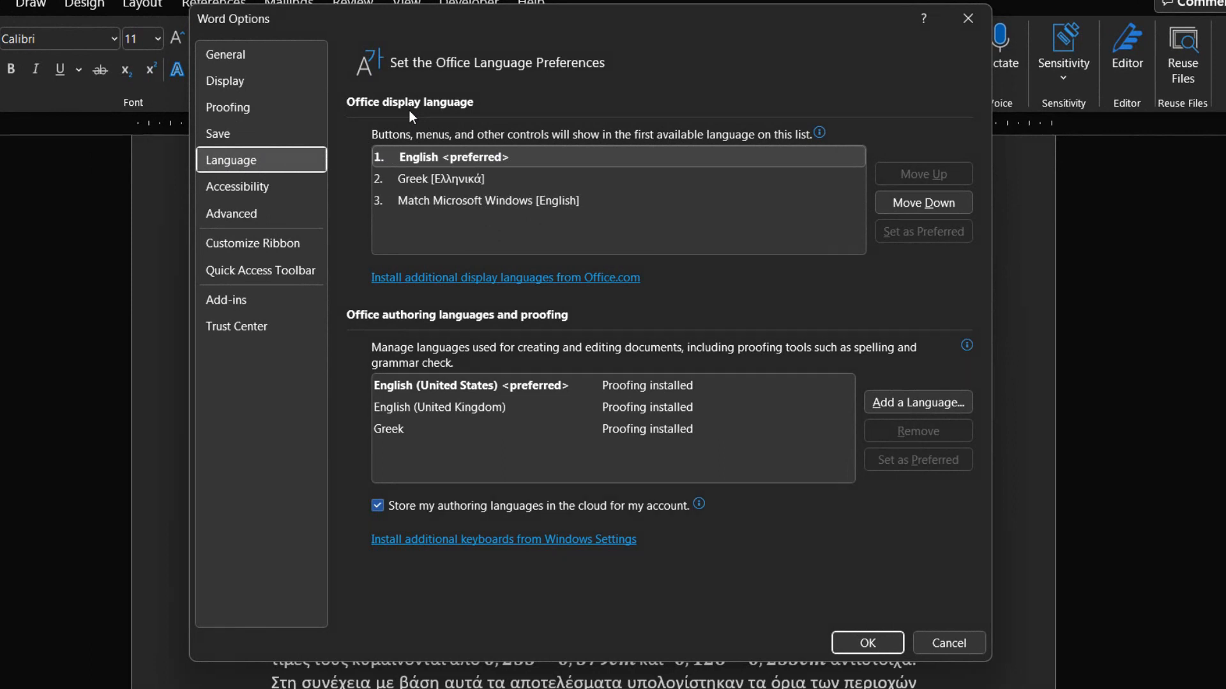
{"action": "mouse_move", "coordinate": [481, 145]}
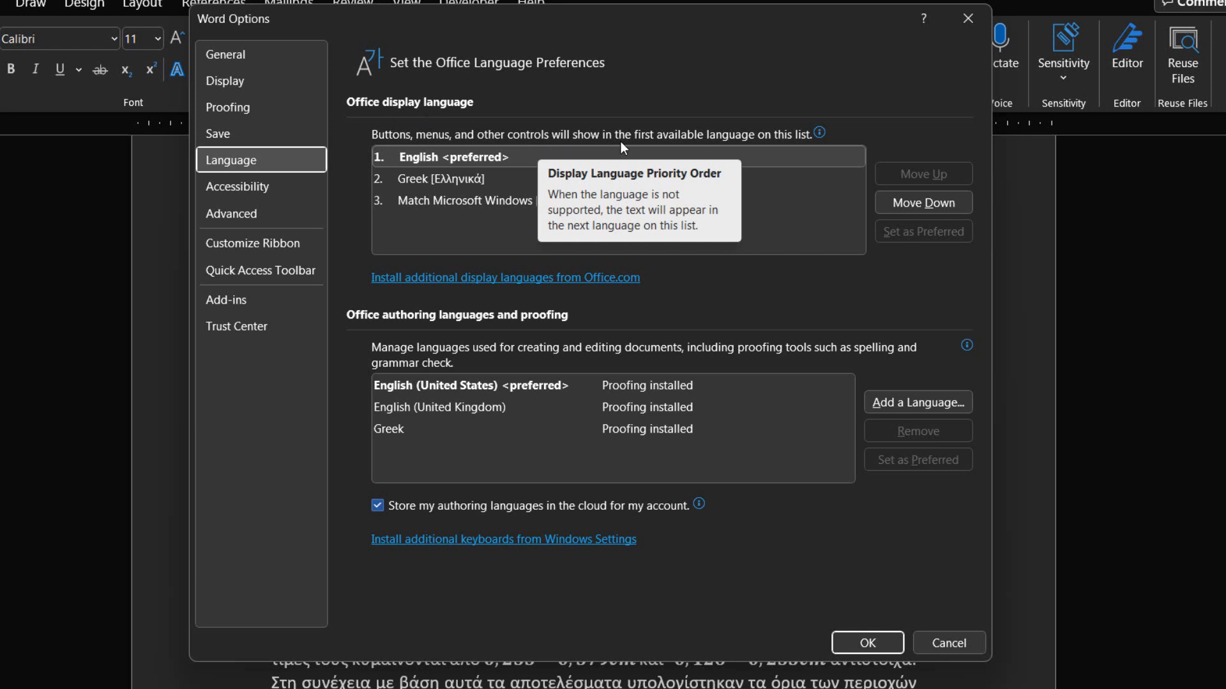
{"action": "mouse_move", "coordinate": [626, 145]}
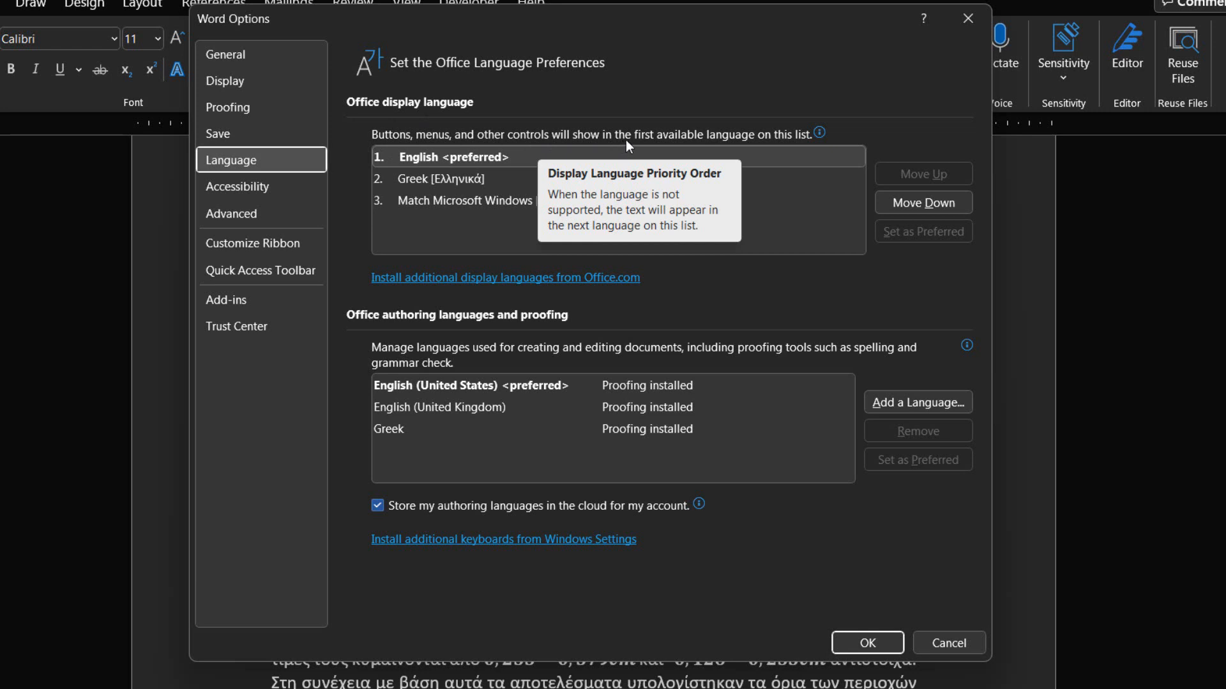
{"action": "mouse_move", "coordinate": [646, 143]}
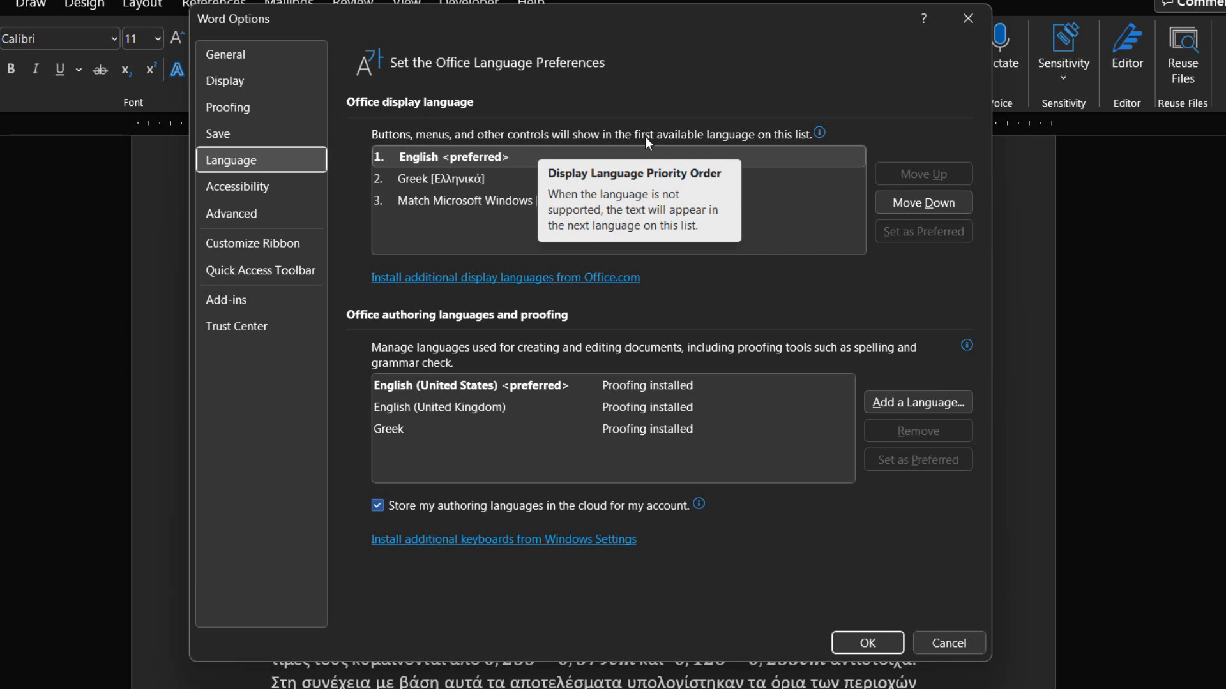
{"action": "mouse_move", "coordinate": [699, 143]}
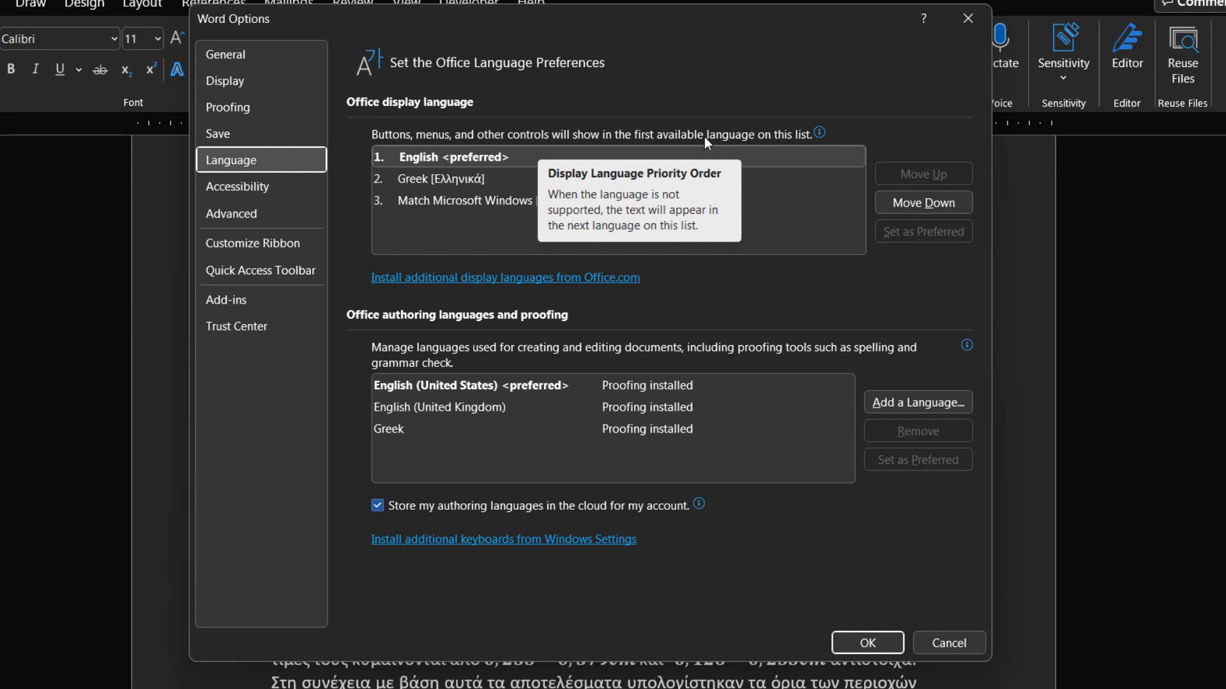
{"action": "left_click", "coordinate": [440, 179]}
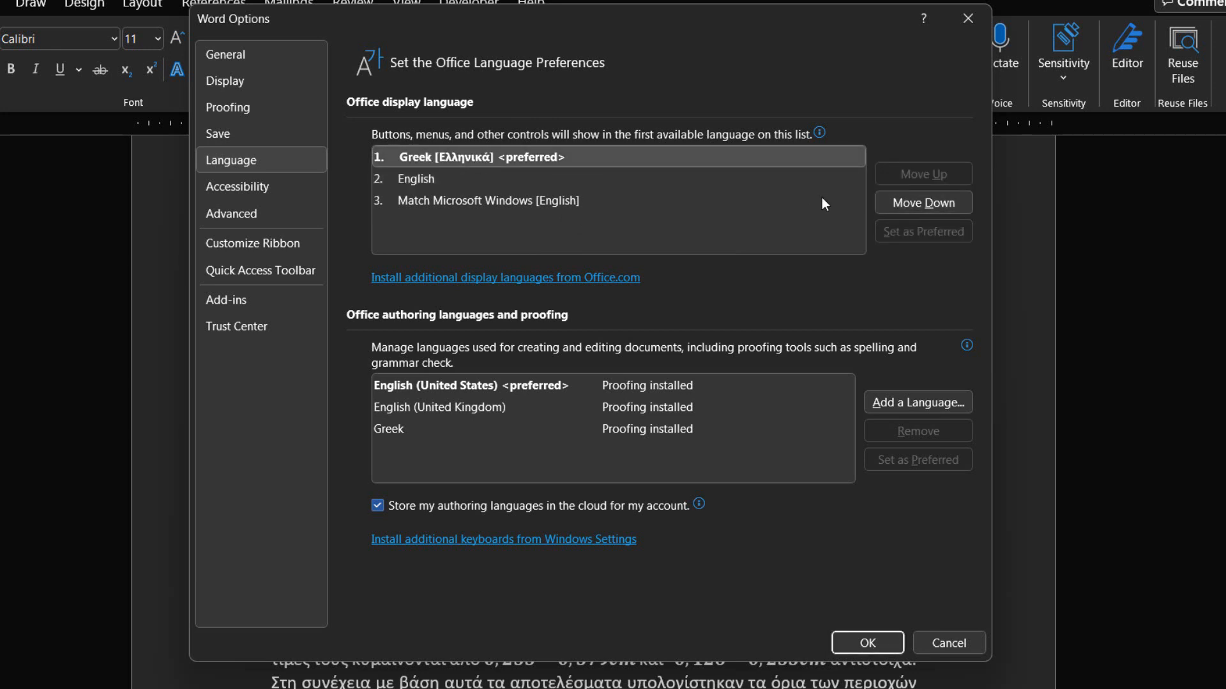
{"action": "left_click", "coordinate": [922, 203]}
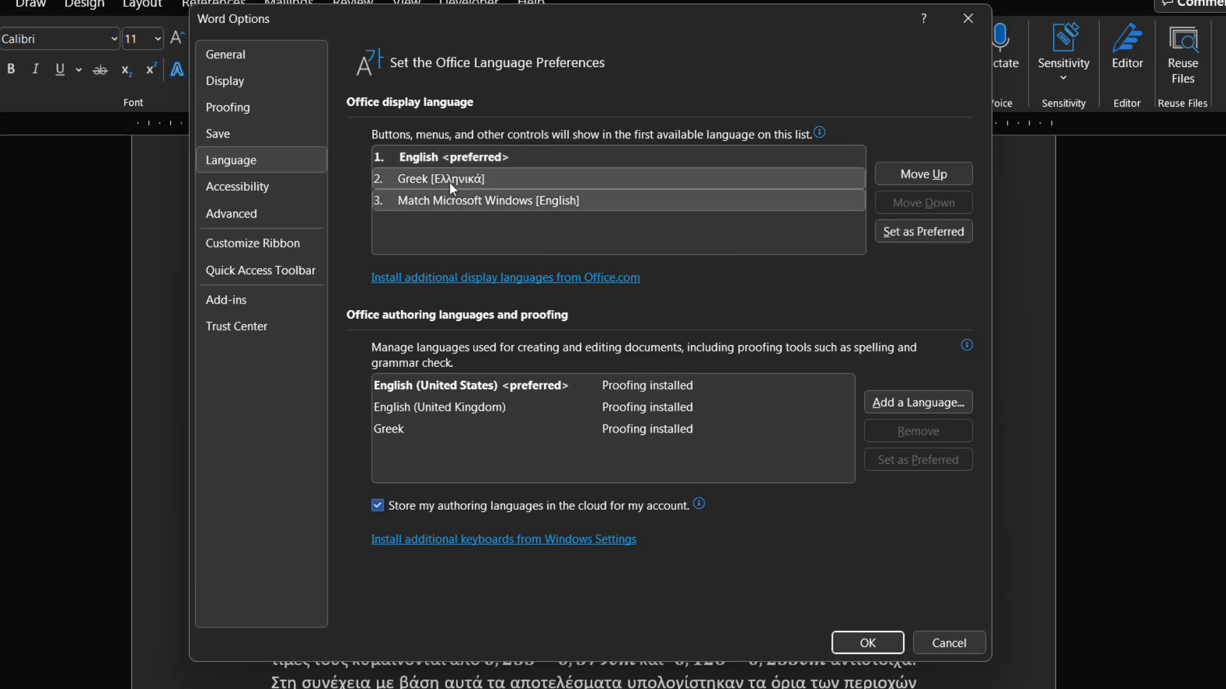
{"action": "left_click", "coordinate": [452, 156]}
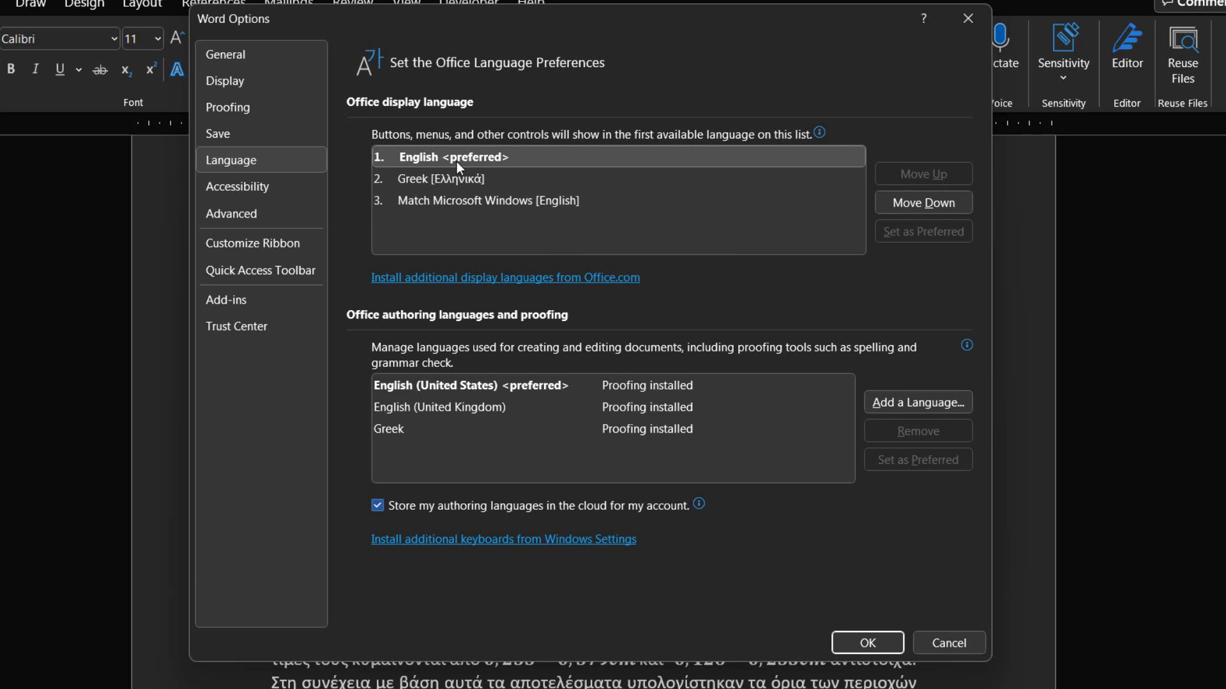
{"action": "left_click", "coordinate": [440, 179]}
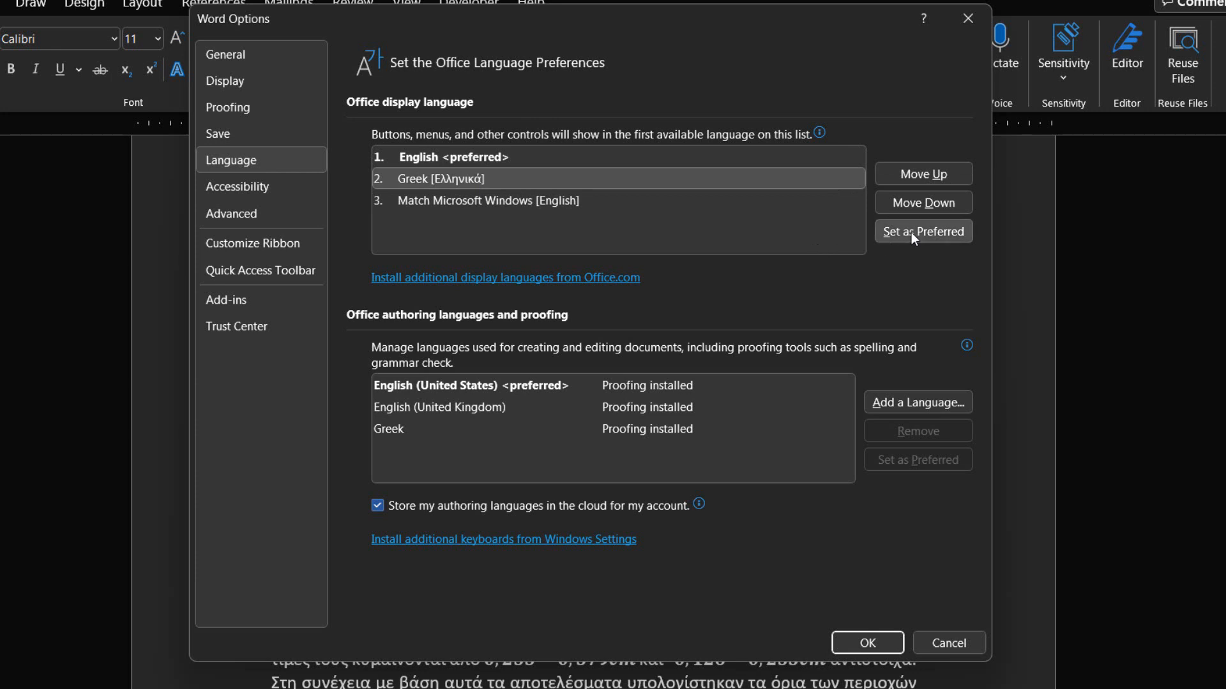
{"action": "mouse_move", "coordinate": [921, 232]}
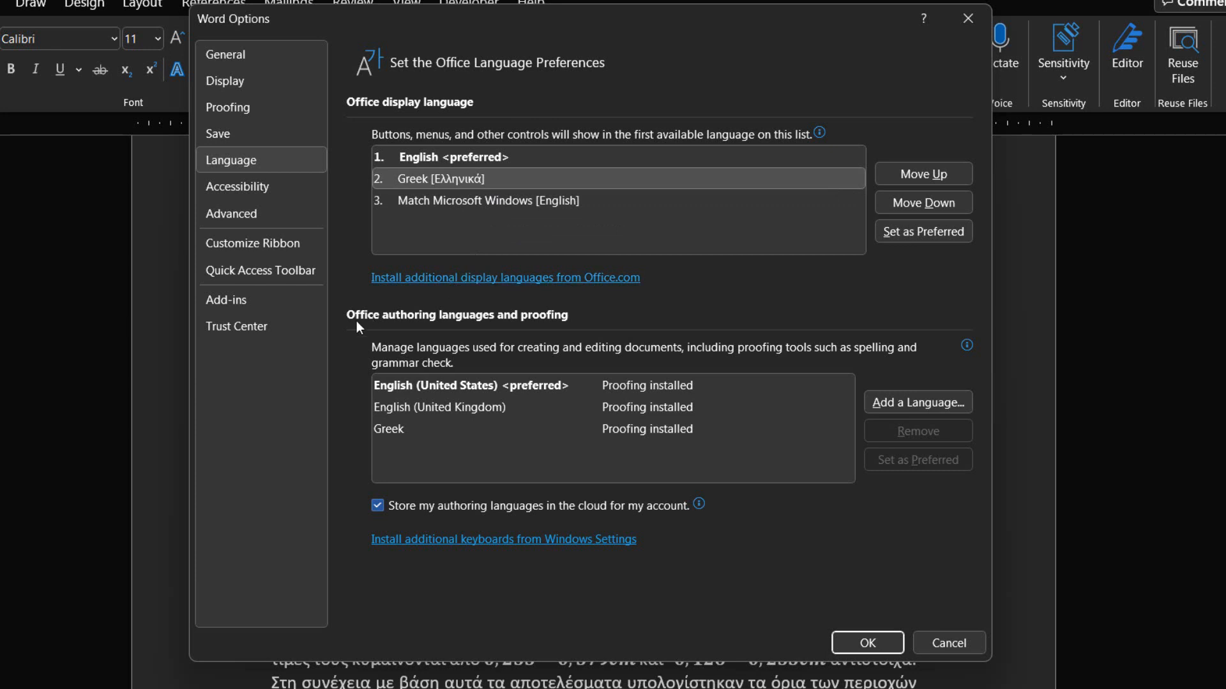
{"action": "mouse_move", "coordinate": [542, 324]}
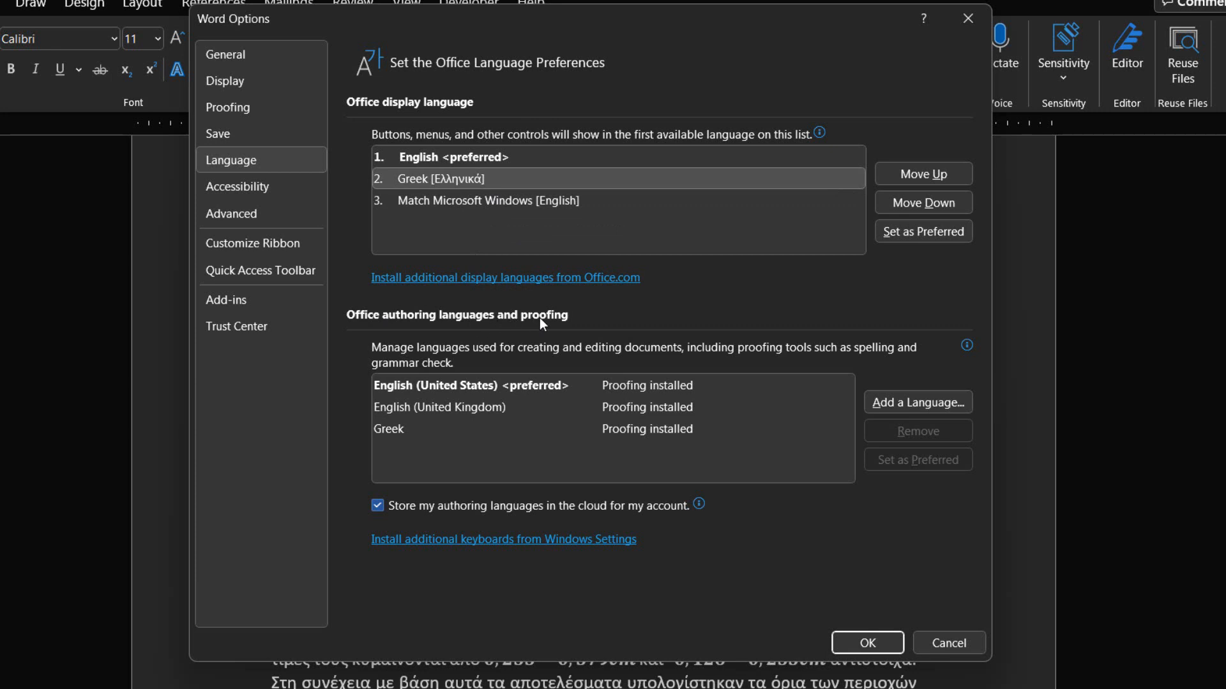
{"action": "mouse_move", "coordinate": [478, 340]}
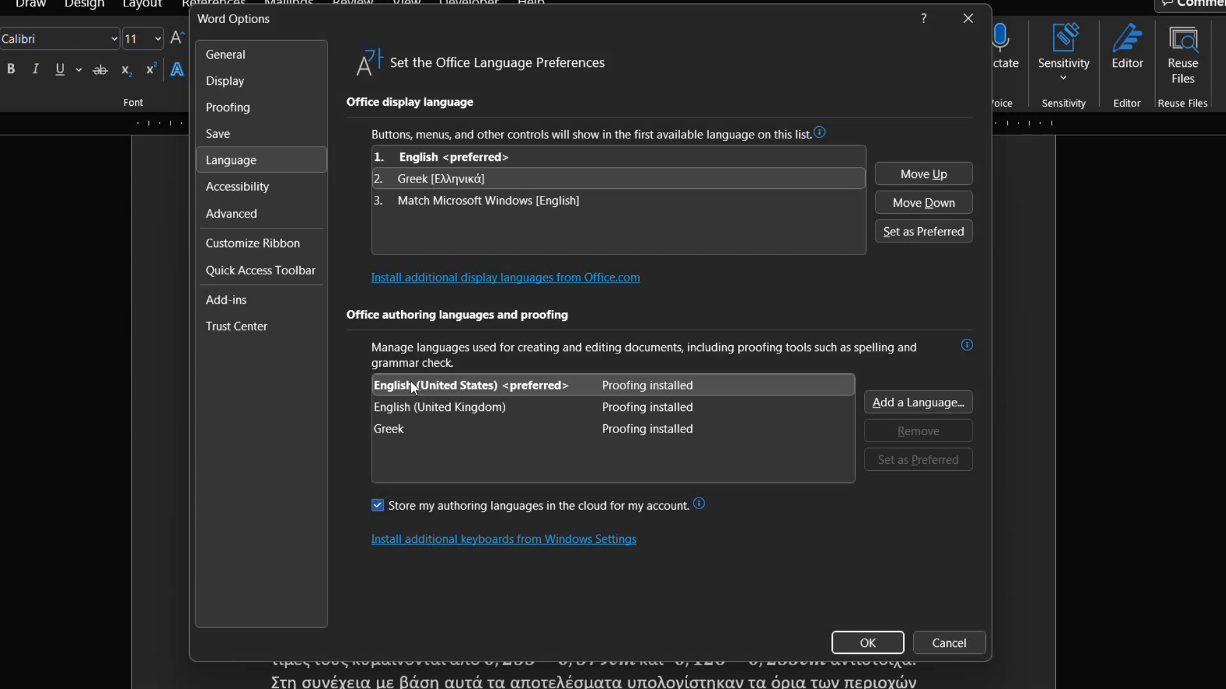
{"action": "left_click", "coordinate": [437, 406]}
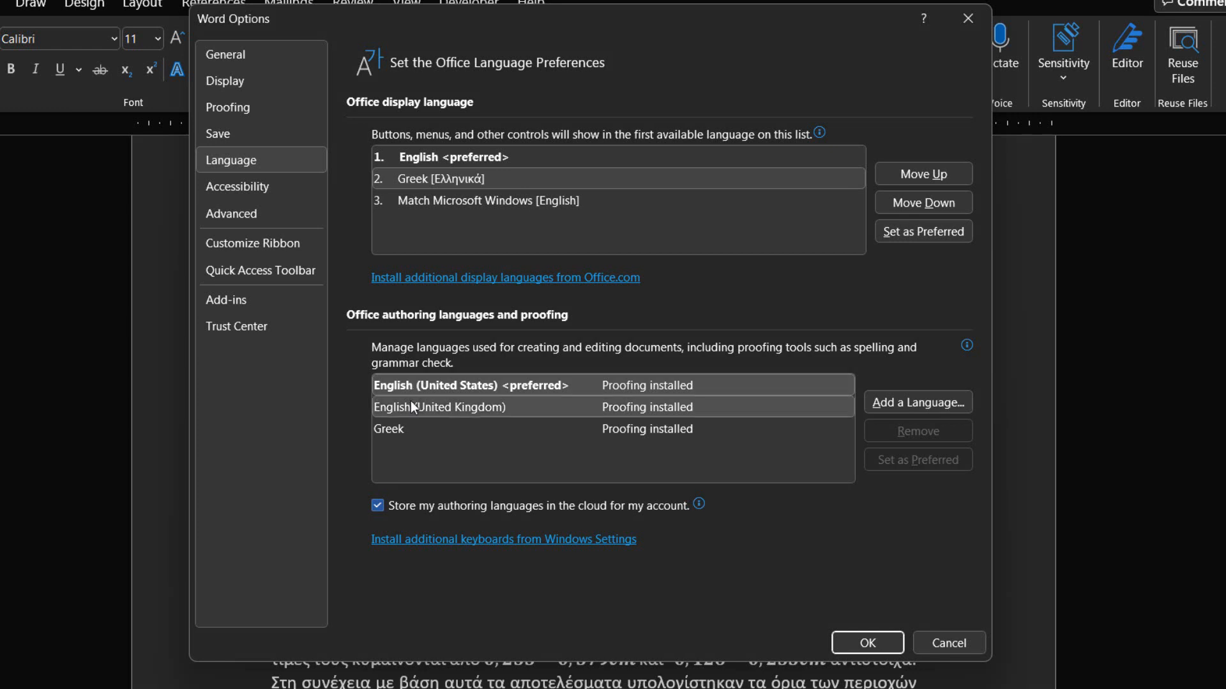
{"action": "left_click", "coordinate": [438, 406]}
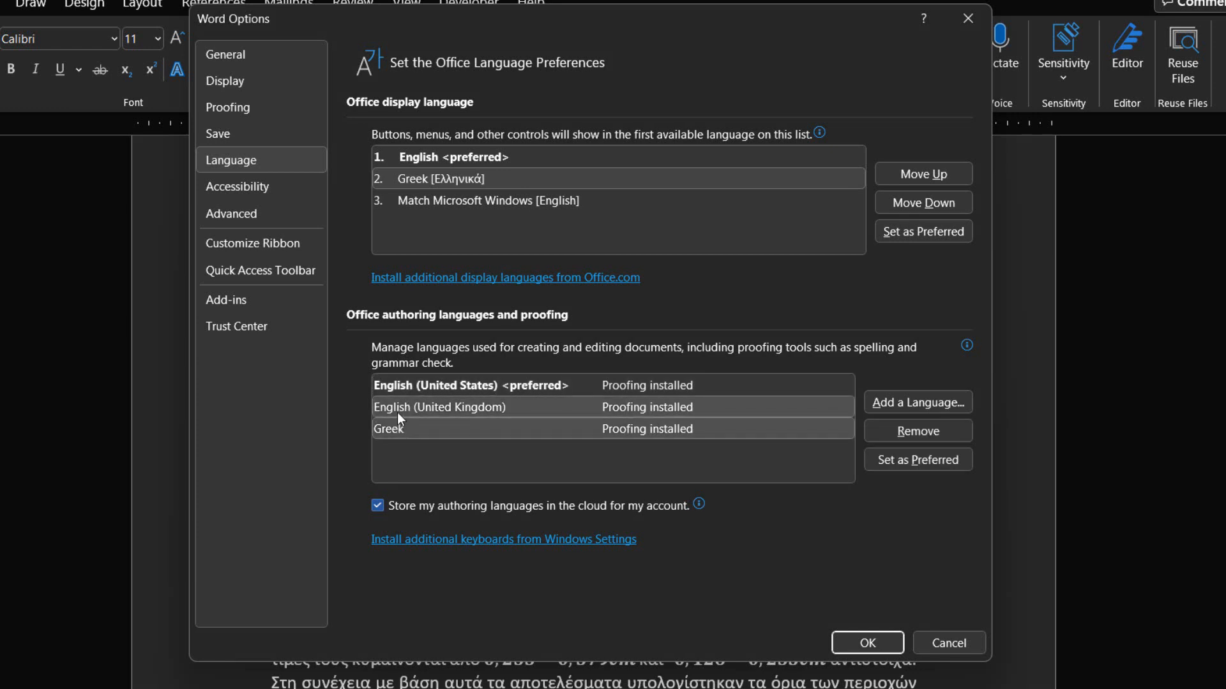
{"action": "left_click", "coordinate": [438, 428]}
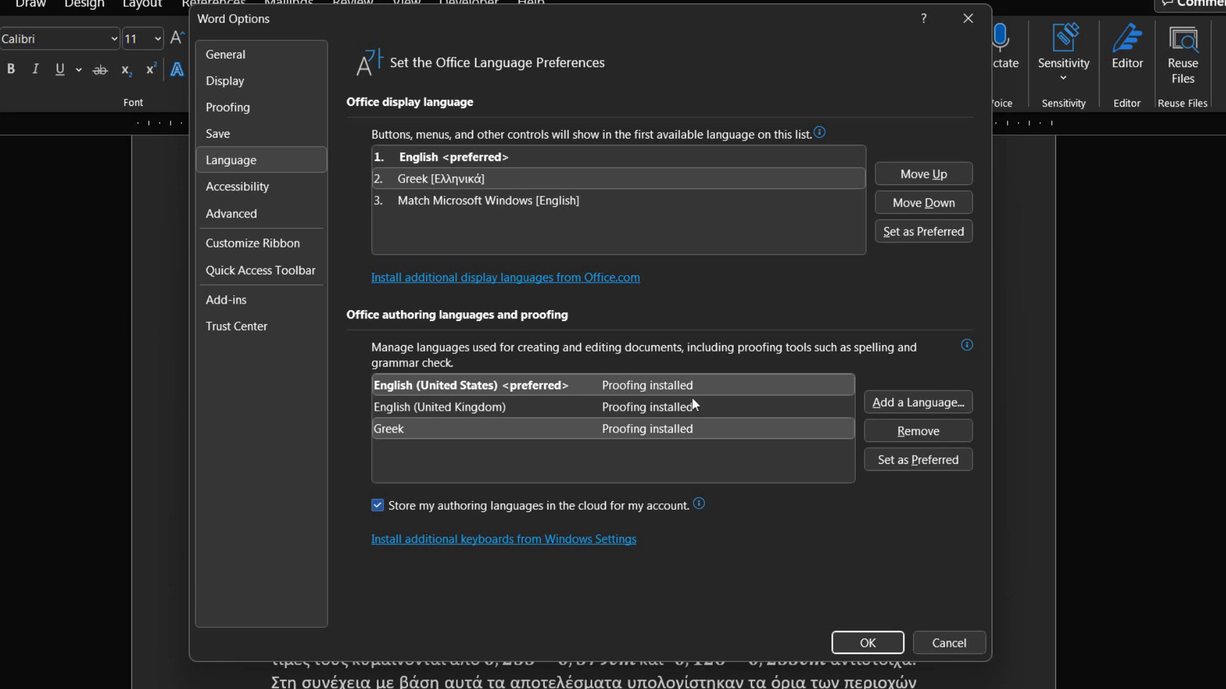
{"action": "mouse_move", "coordinate": [917, 402]}
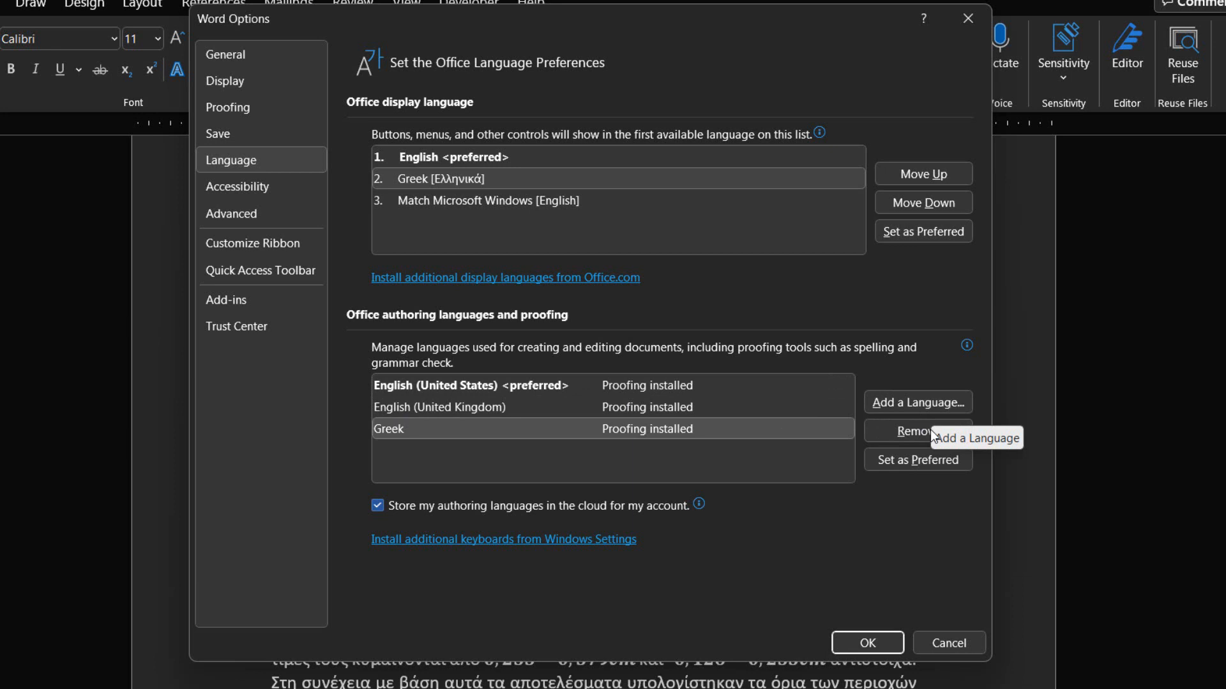
{"action": "mouse_move", "coordinate": [909, 481]}
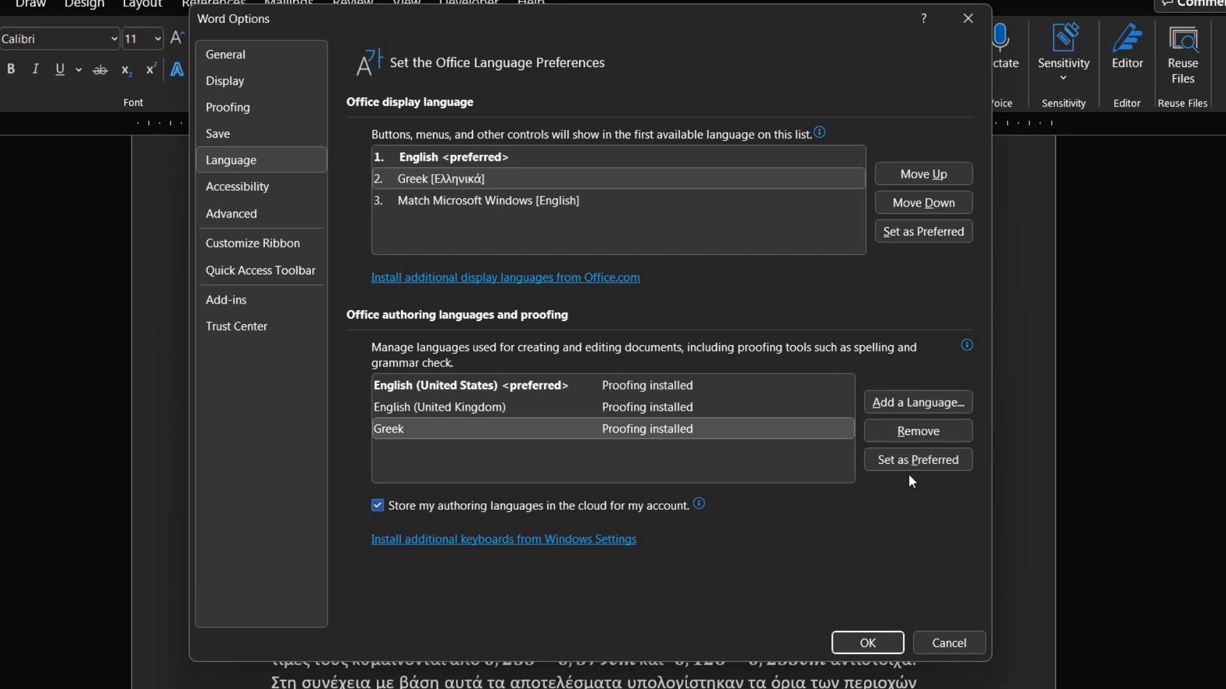
{"action": "mouse_move", "coordinate": [917, 459]}
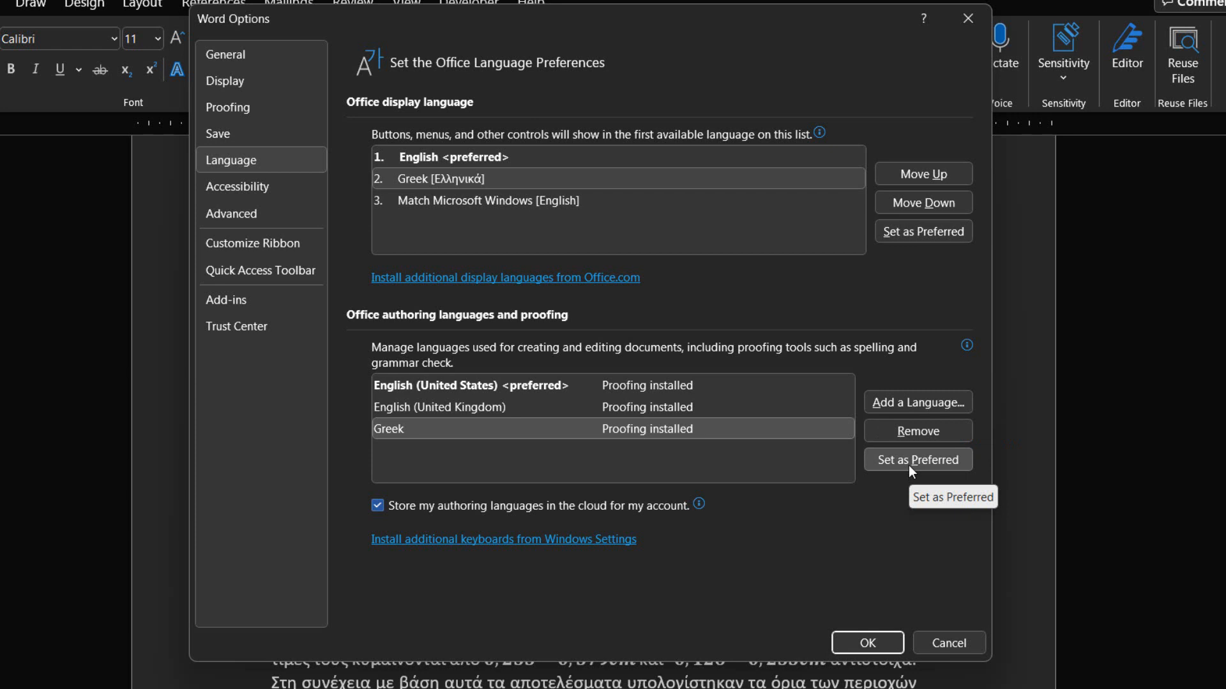
{"action": "mouse_move", "coordinate": [397, 499]}
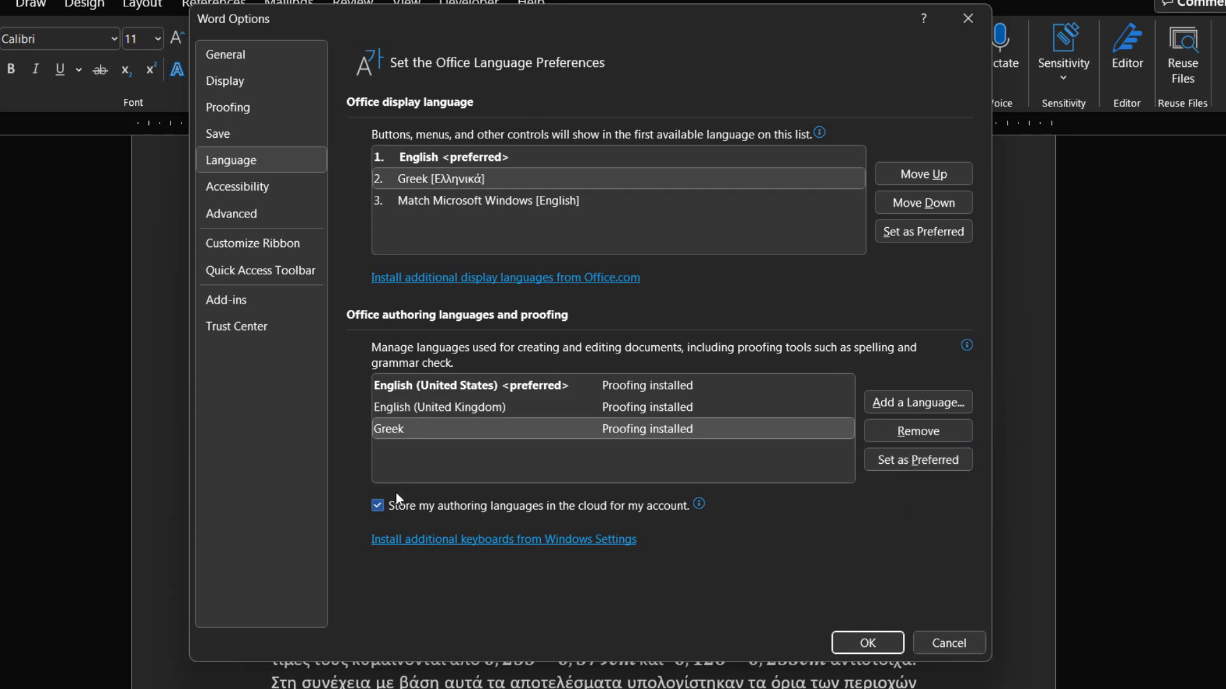
{"action": "mouse_move", "coordinate": [546, 520]}
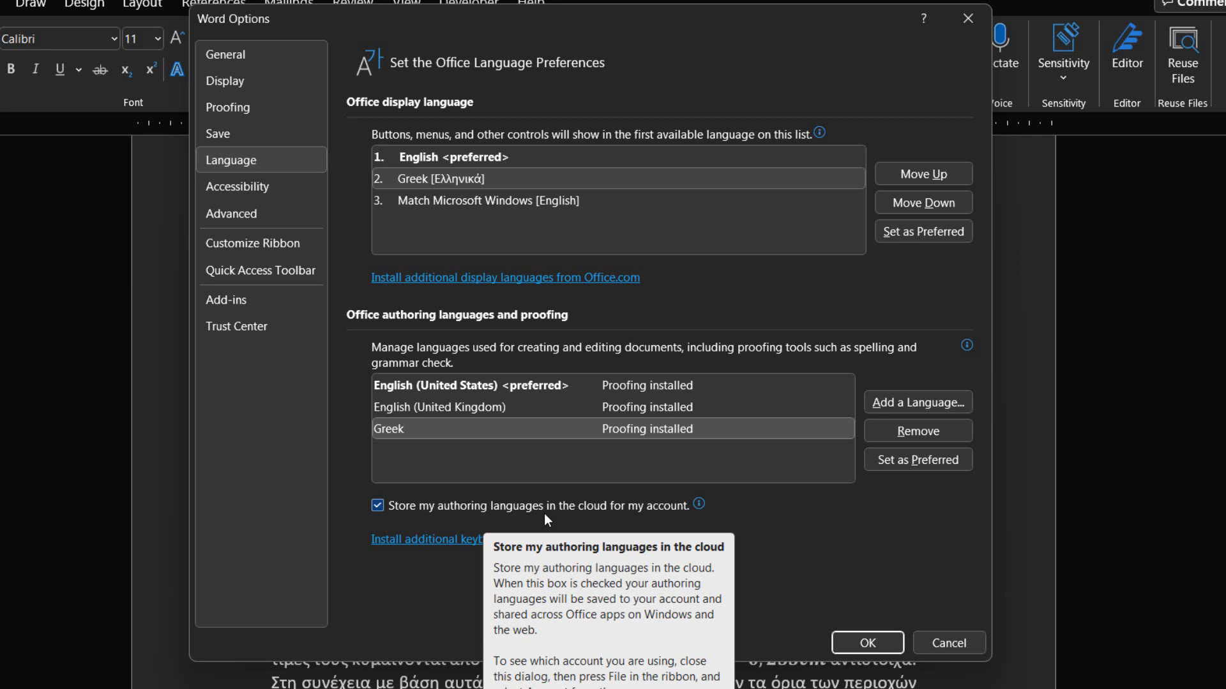
{"action": "mouse_move", "coordinate": [500, 539]}
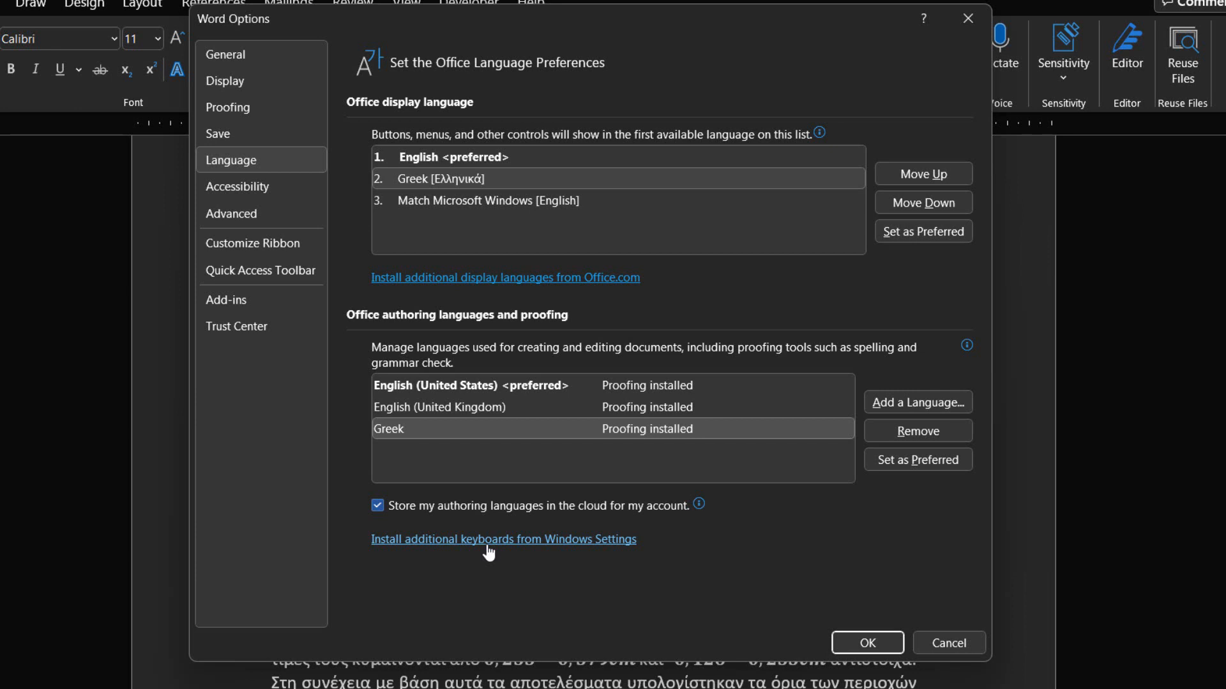
{"action": "mouse_move", "coordinate": [521, 549]}
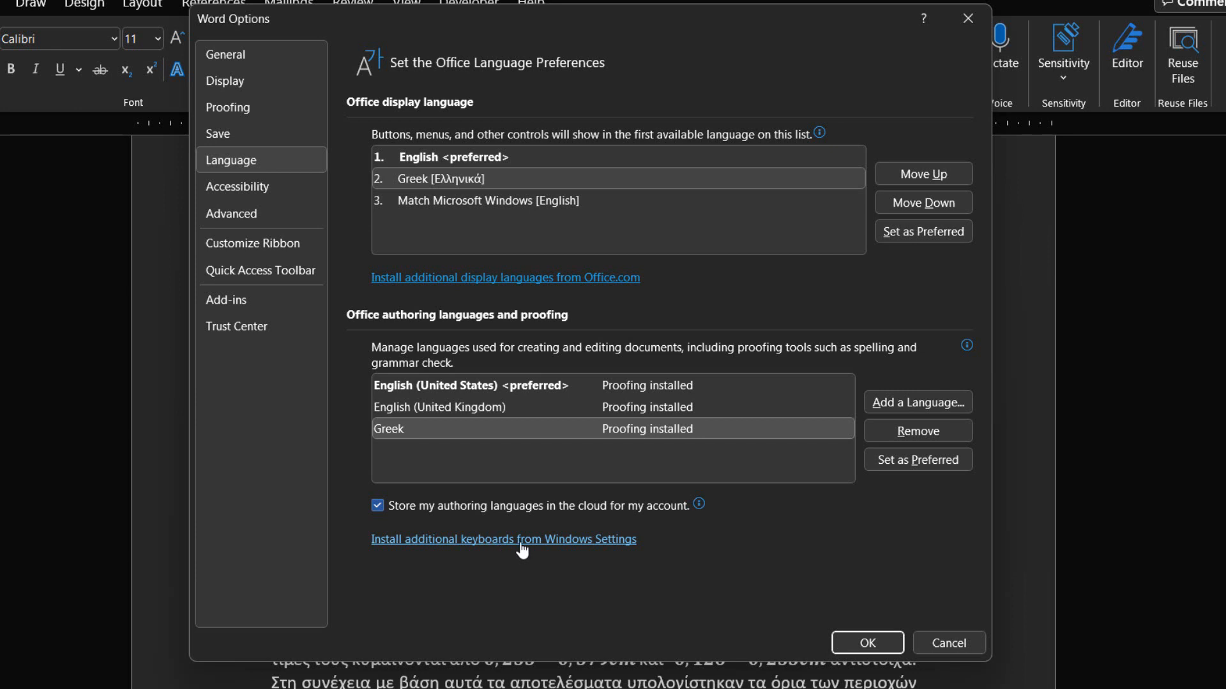